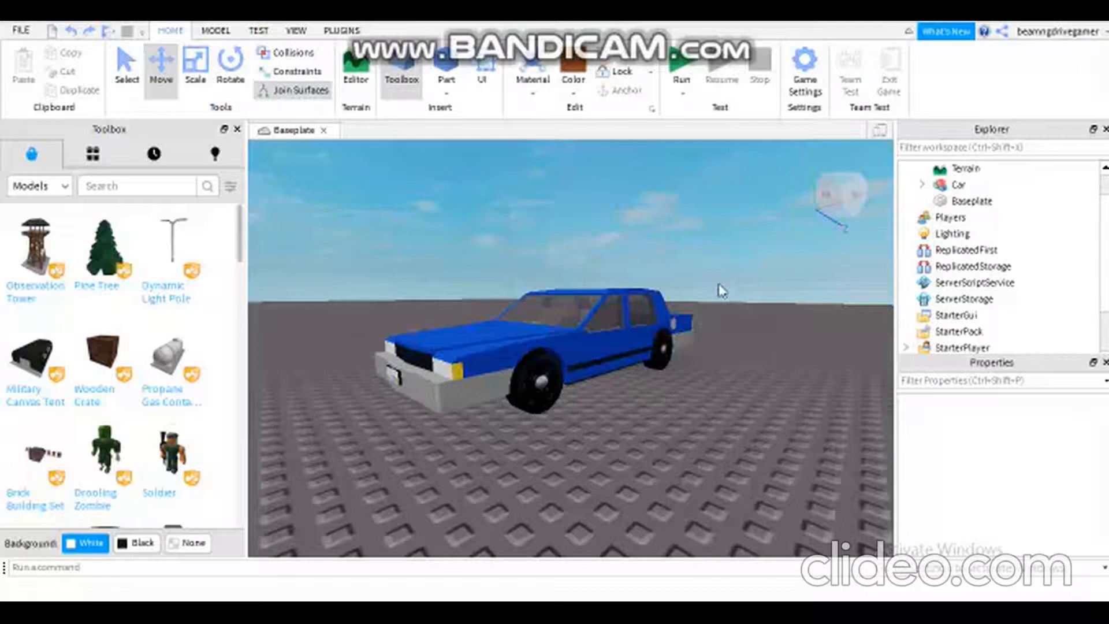
{"action": "mouse_move", "coordinate": [703, 306]}
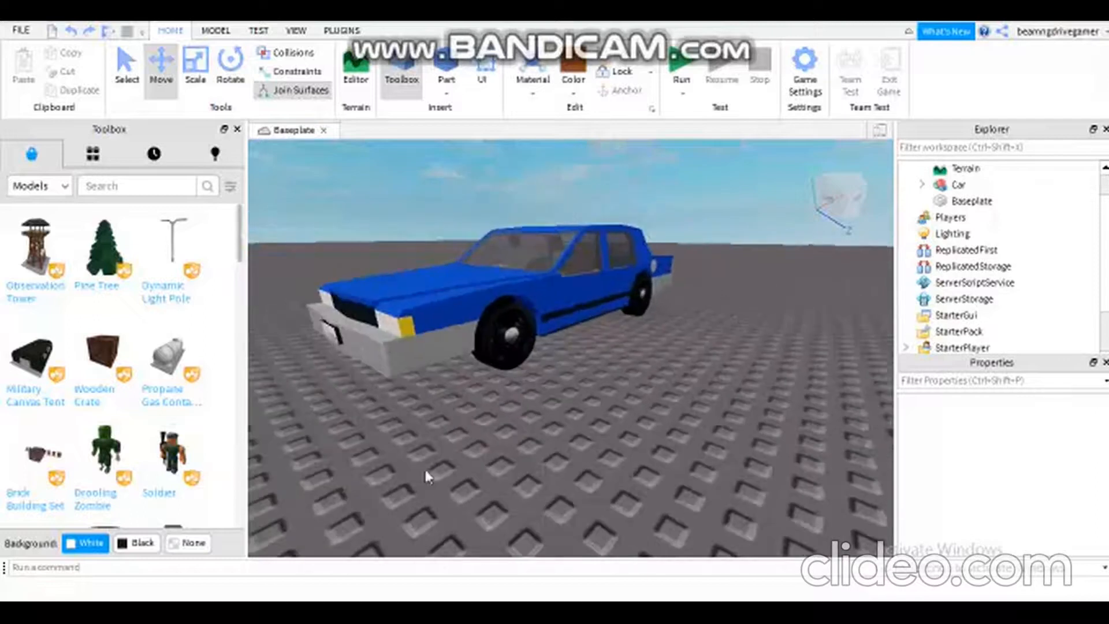
{"action": "mouse_move", "coordinate": [434, 382]}
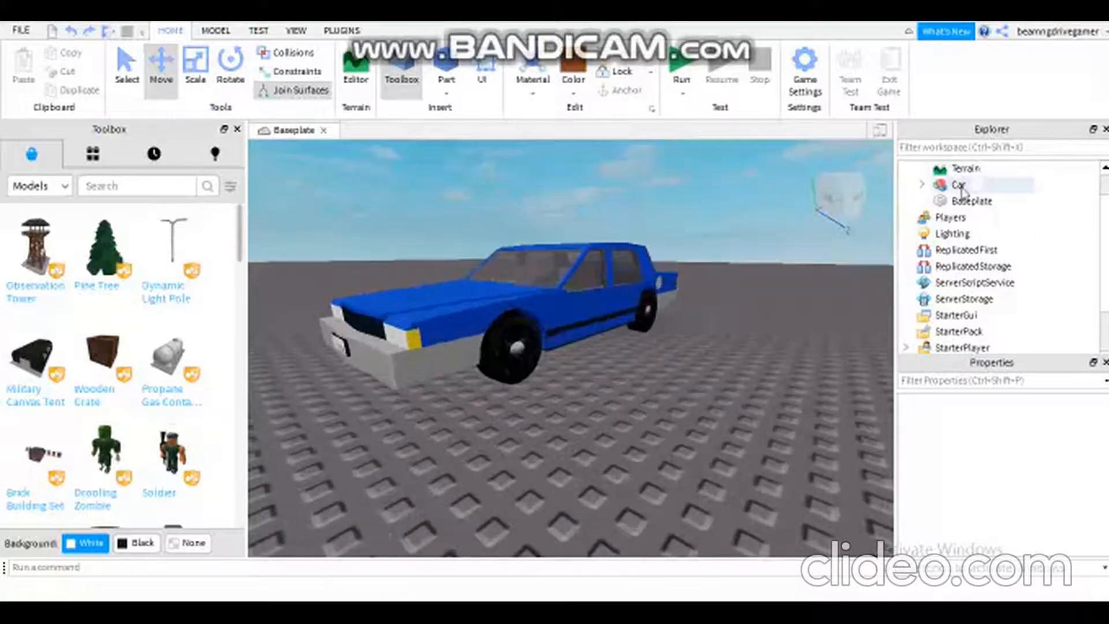
- Insert a script into the Car model and rename it Moving Car
{"action": "left_click", "coordinate": [958, 185]}
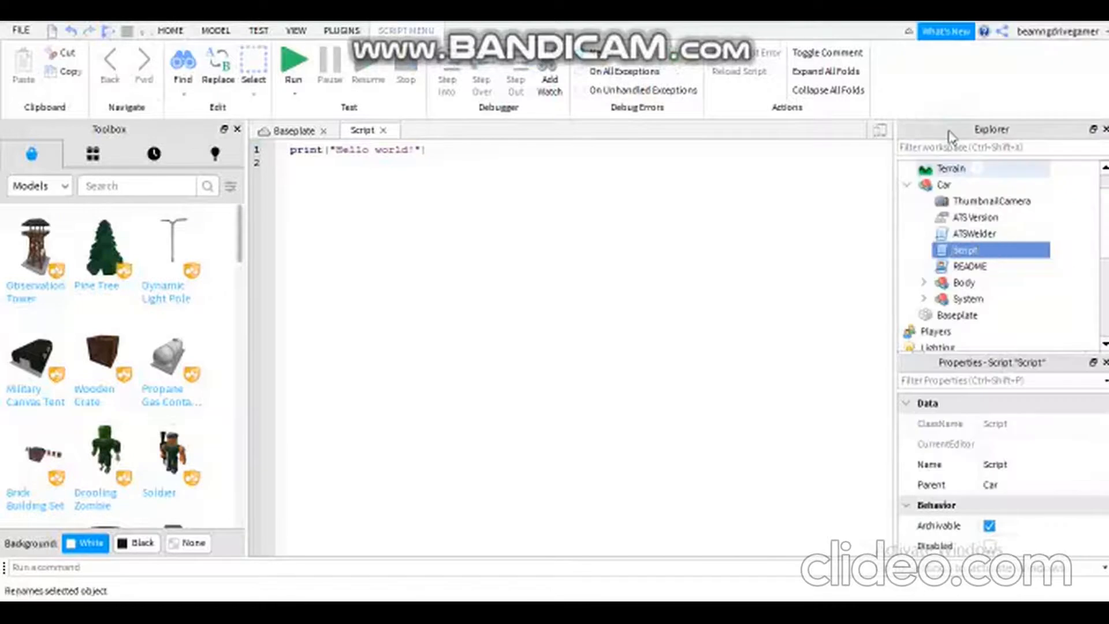
{"action": "double_click", "coordinate": [964, 249]}
{"action": "type", "text": "Moving Car"}
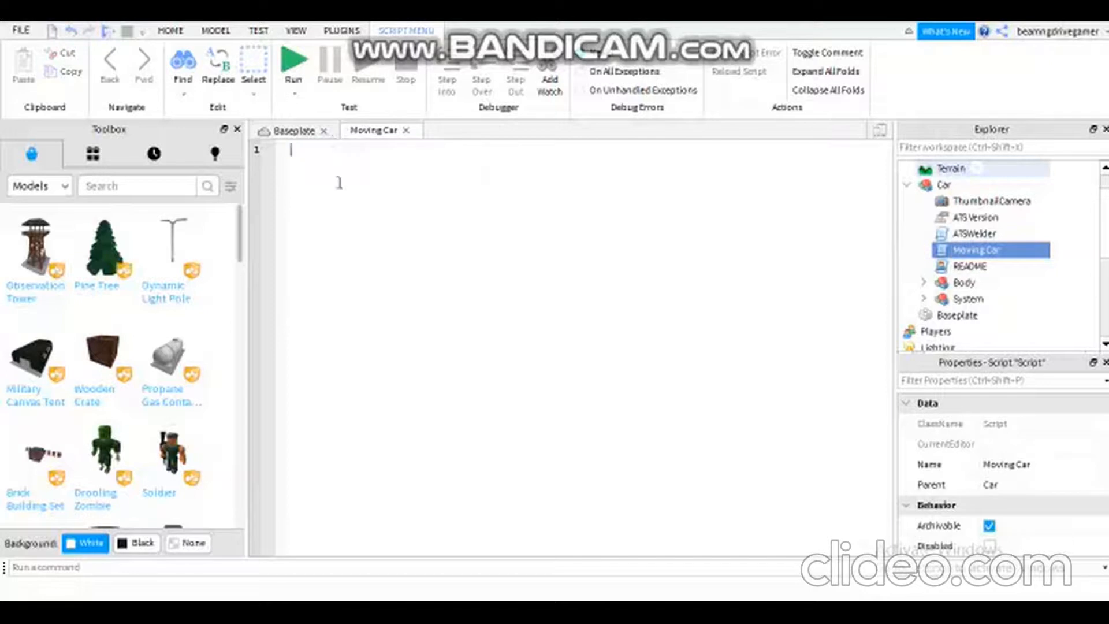
- Type the loop header 'for i = 0,100' in the Moving Car script
{"action": "type", "text": "for"}
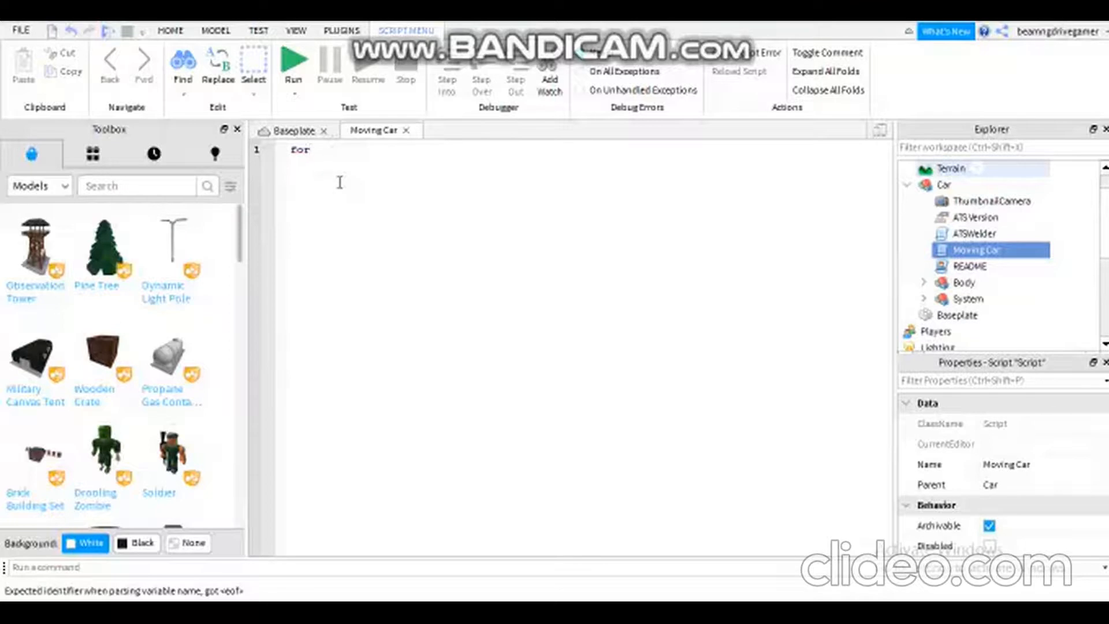
{"action": "type", "text": "i"}
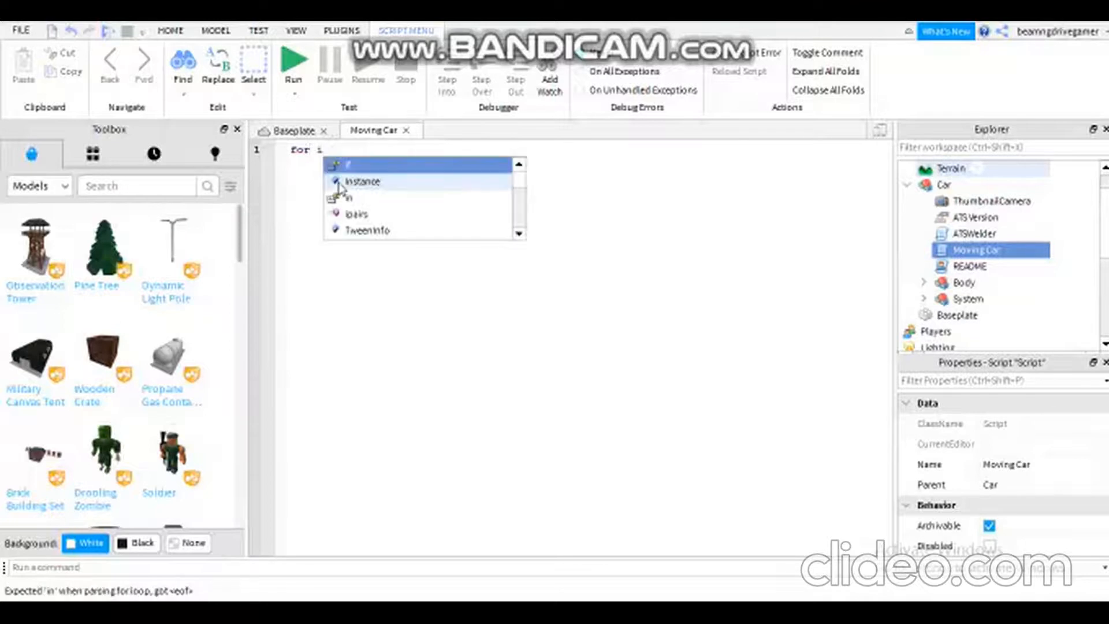
{"action": "type", "text": "="}
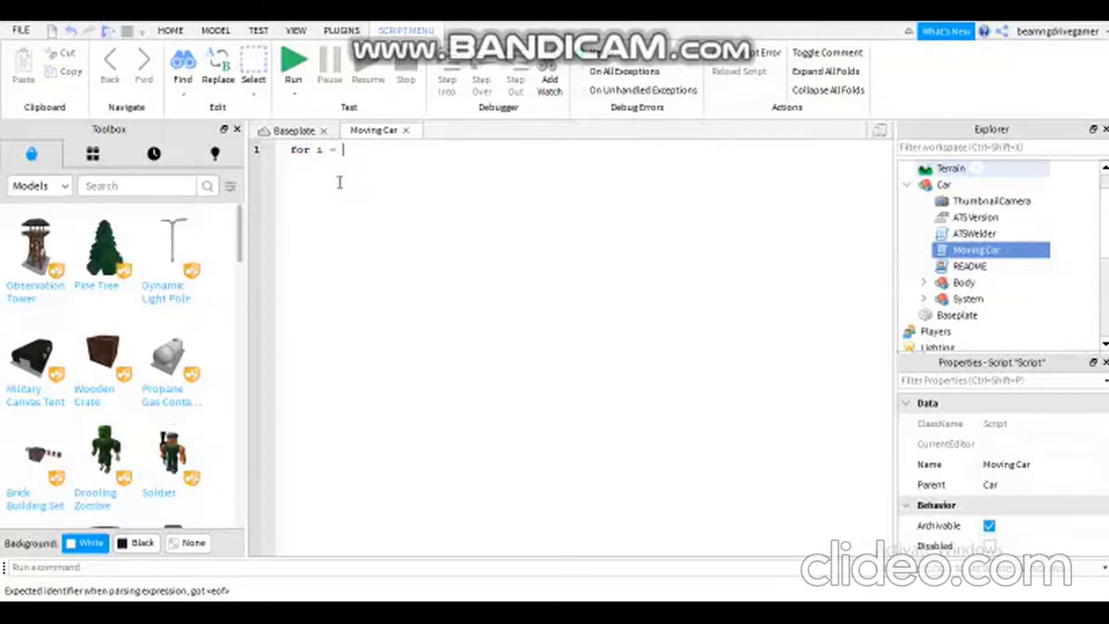
{"action": "type", "text": "0,"}
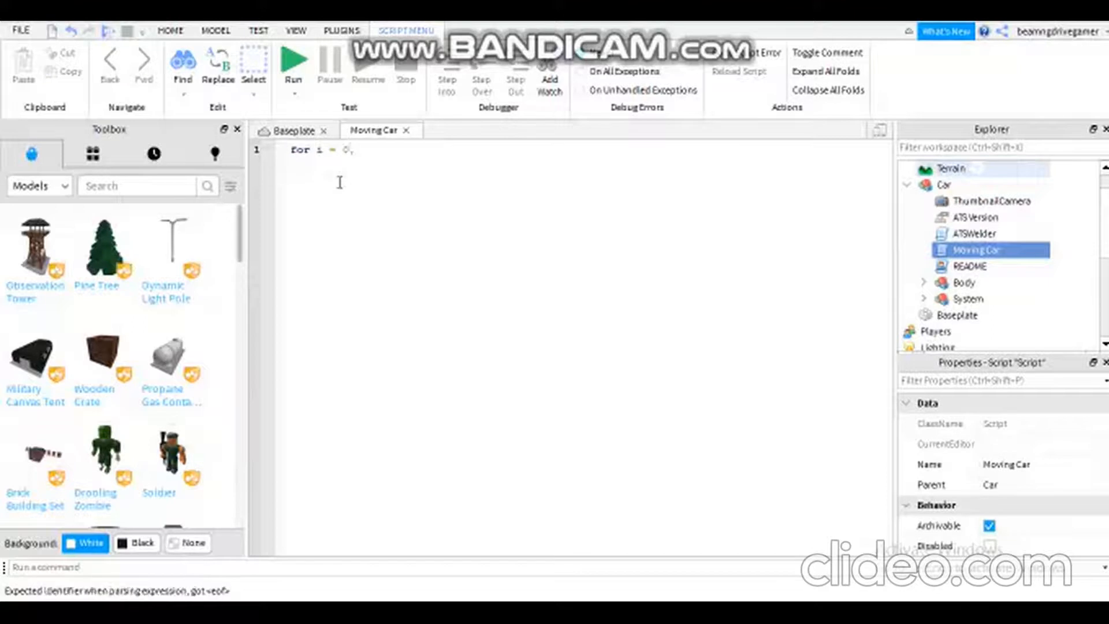
{"action": "type", "text": ",100"}
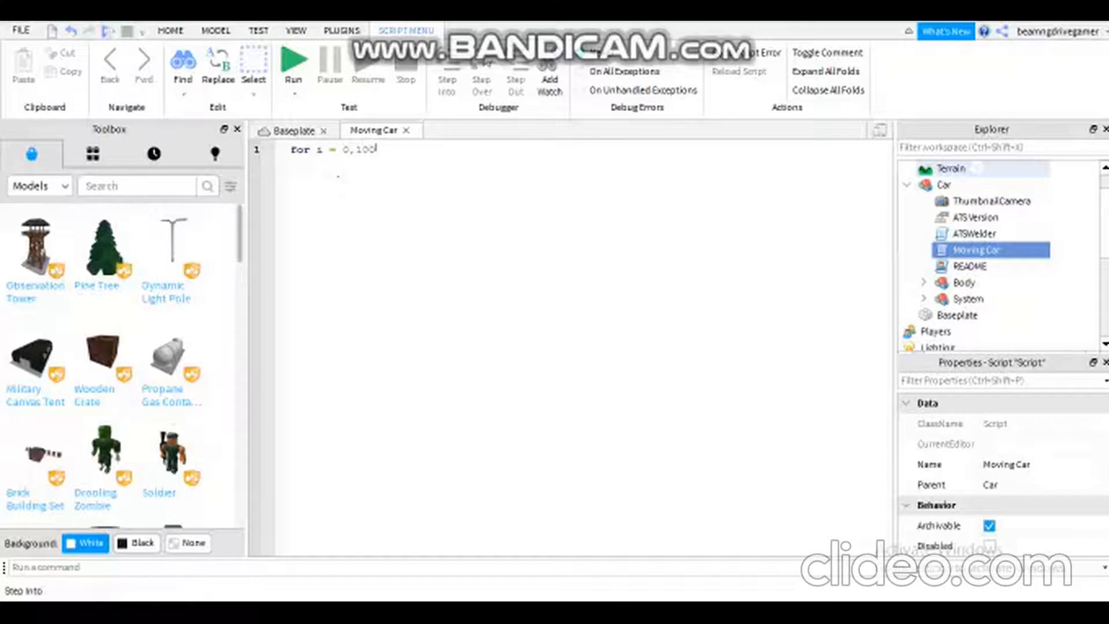
- Correct the loop to run from 0 to 4.5 in steps of .1, ending with 'do'
{"action": "double_click", "coordinate": [364, 150]}
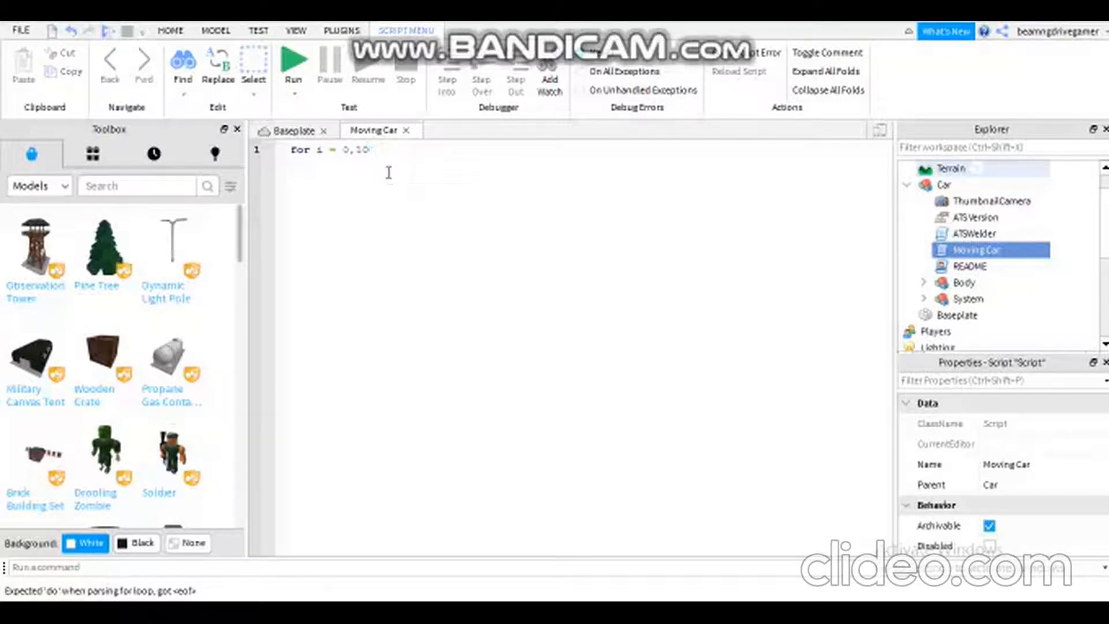
{"action": "key", "text": "Backspace"}
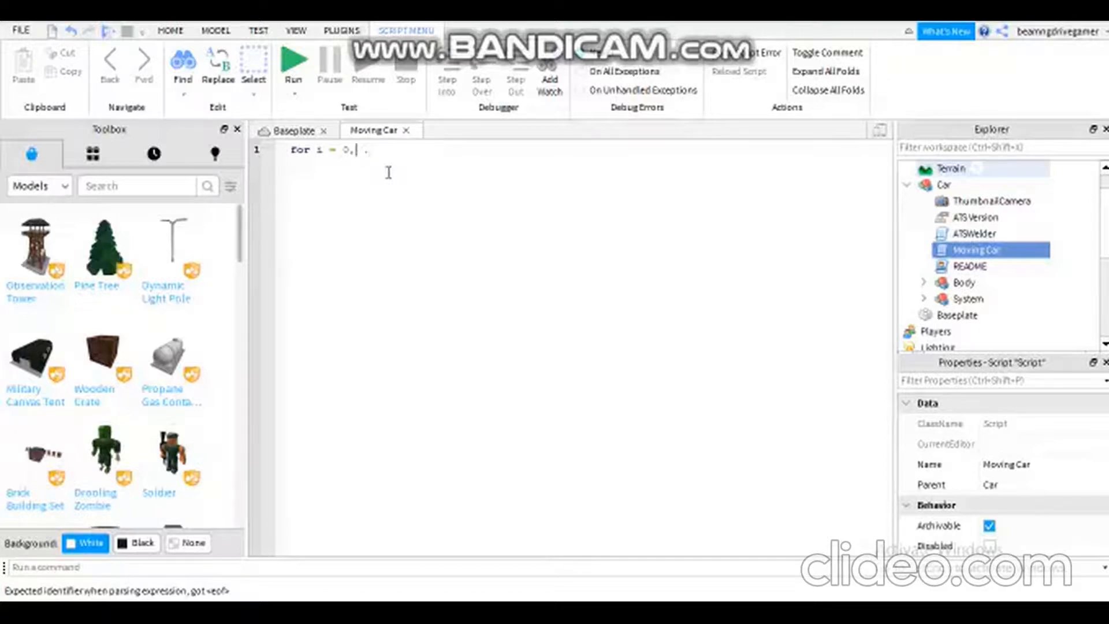
{"action": "type", "text": "."}
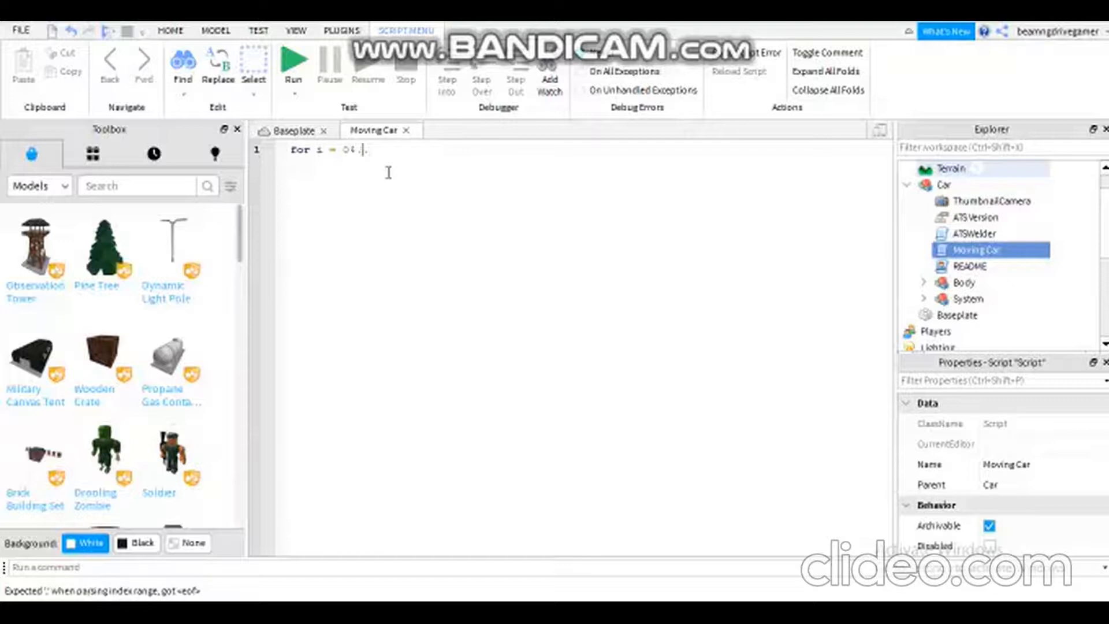
{"action": "type", "text": ".5"}
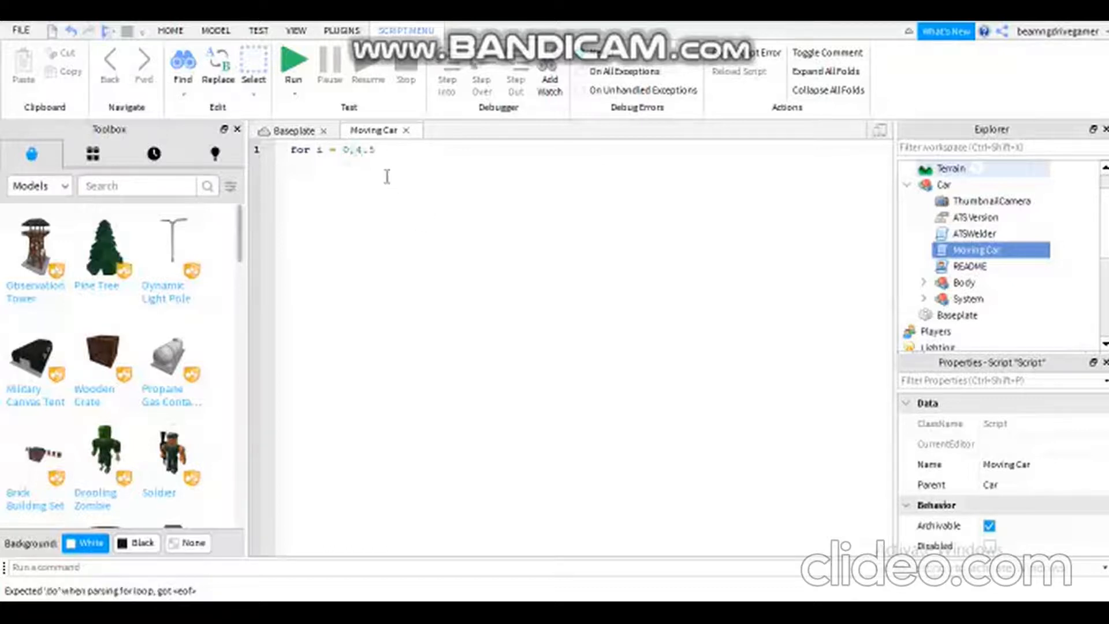
{"action": "mouse_move", "coordinate": [374, 205]}
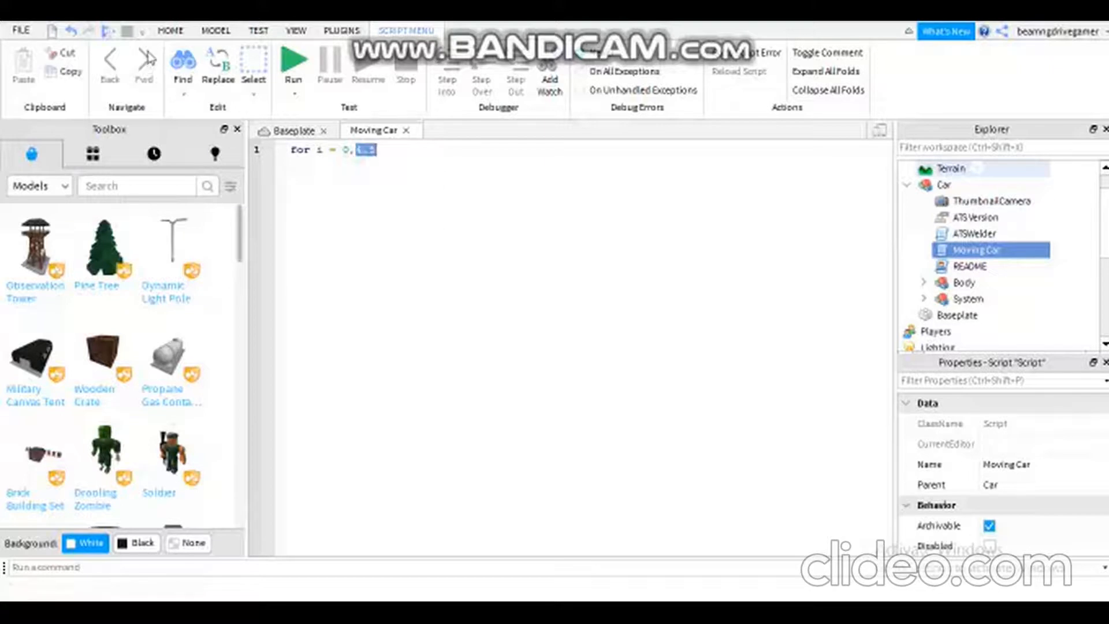
{"action": "left_click", "coordinate": [169, 31]}
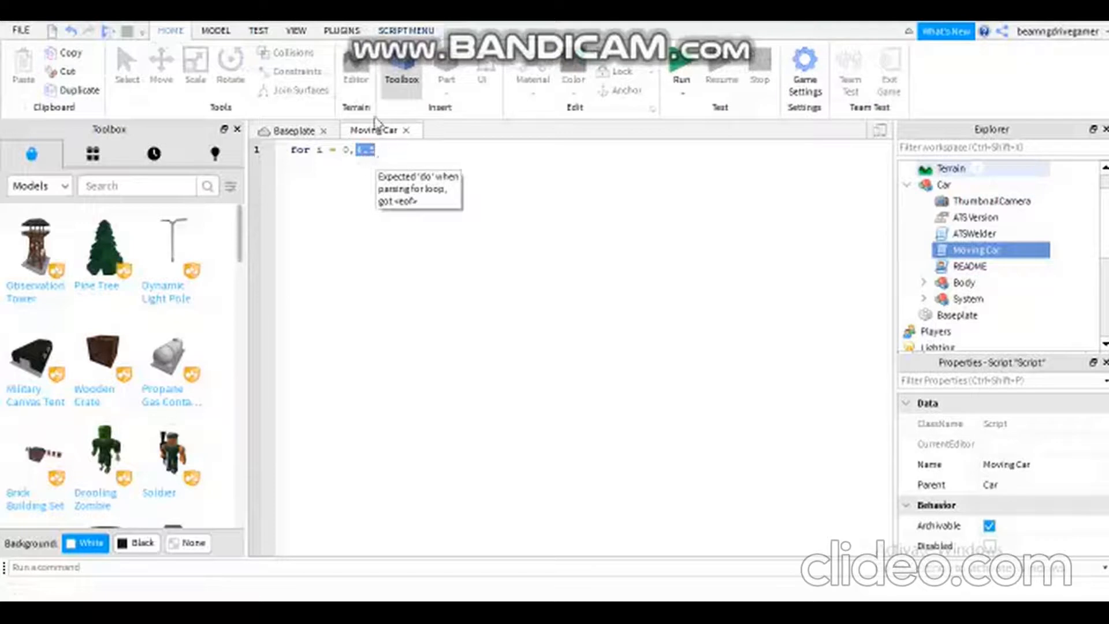
{"action": "mouse_move", "coordinate": [384, 165]}
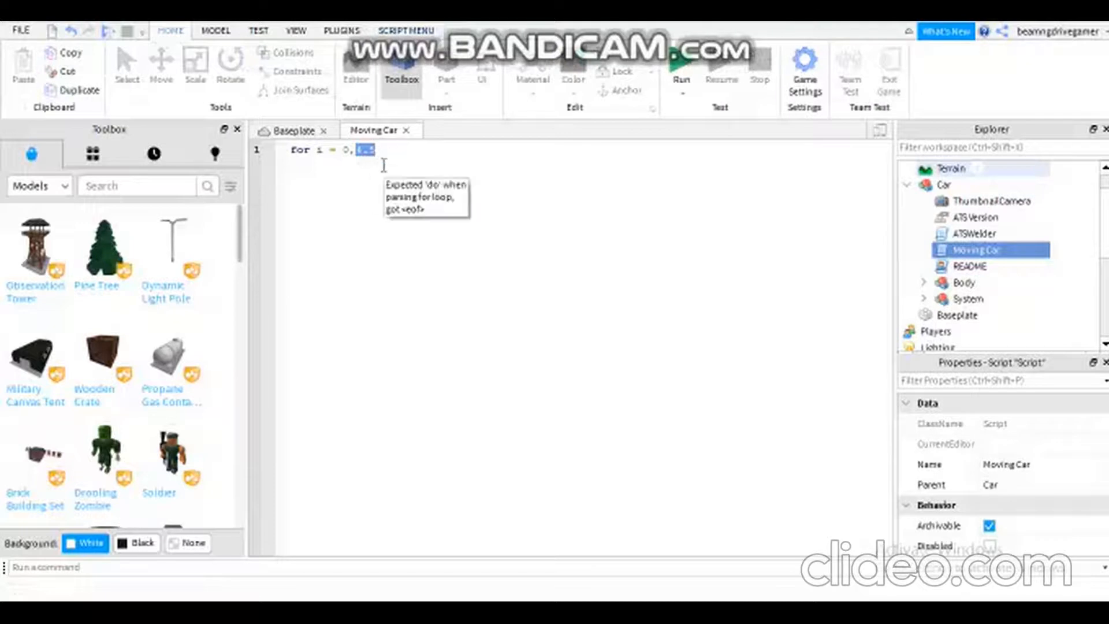
{"action": "type", "text": "4.5"}
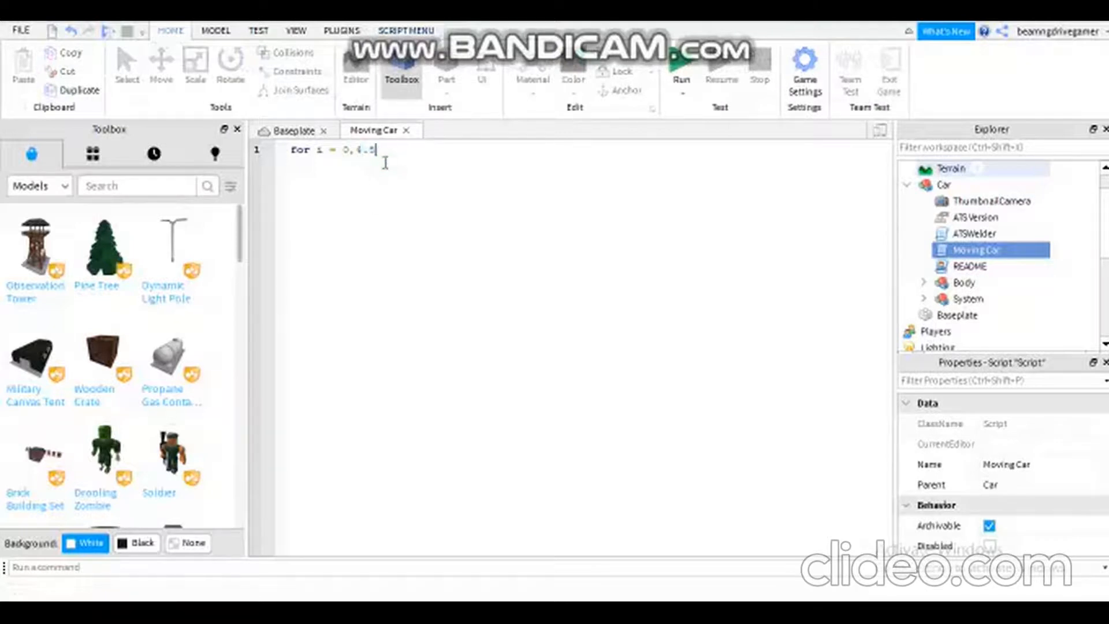
{"action": "type", "text": "."}
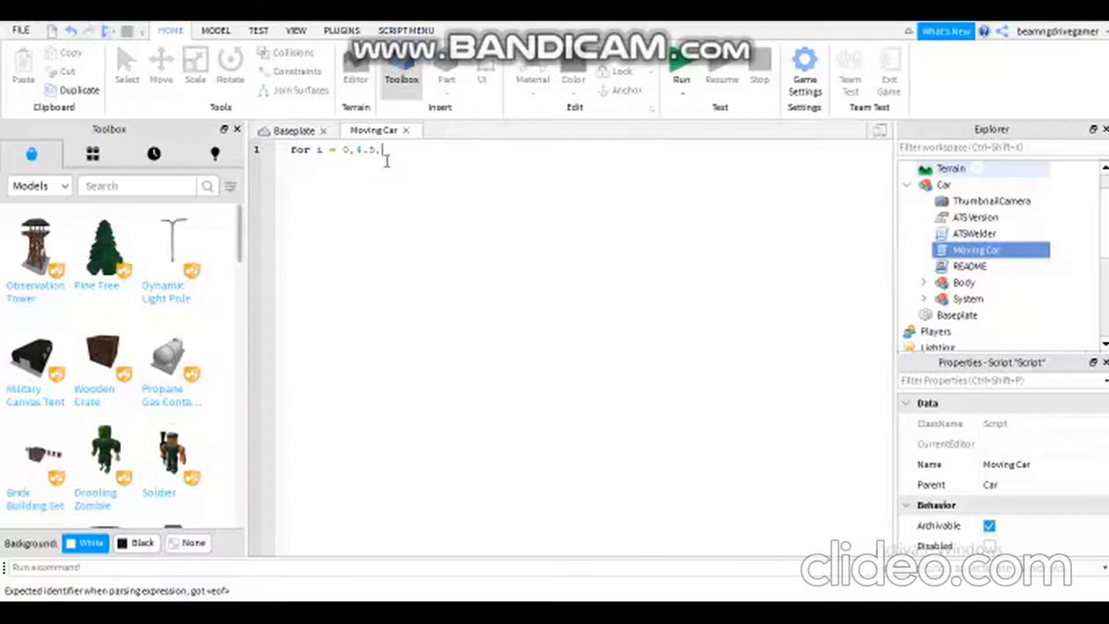
{"action": "type", "text": "3"}
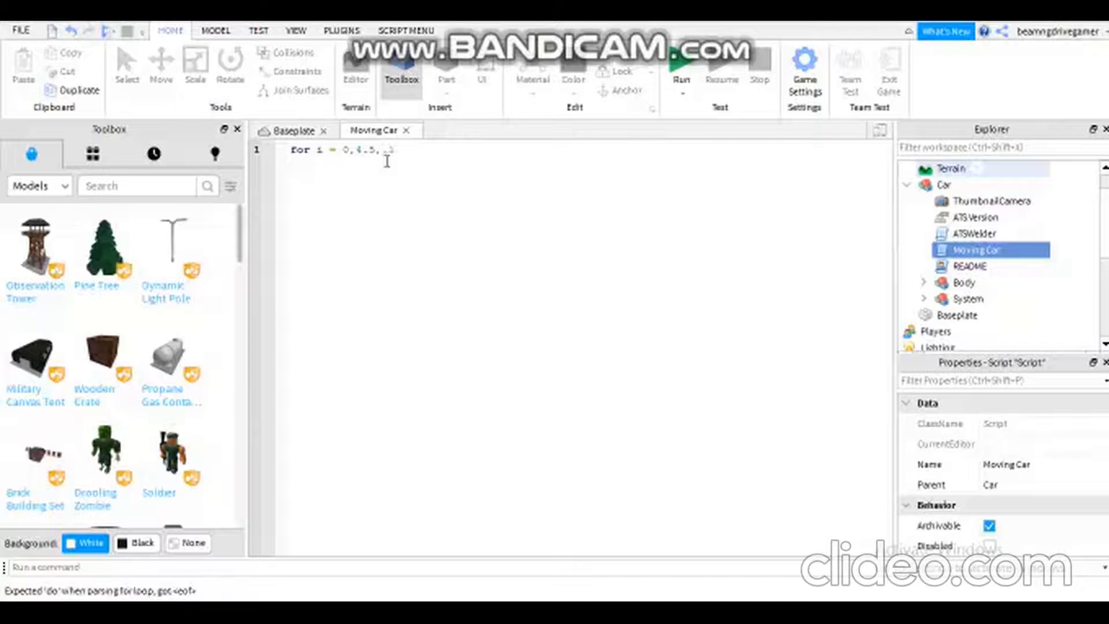
{"action": "type", "text": "1"}
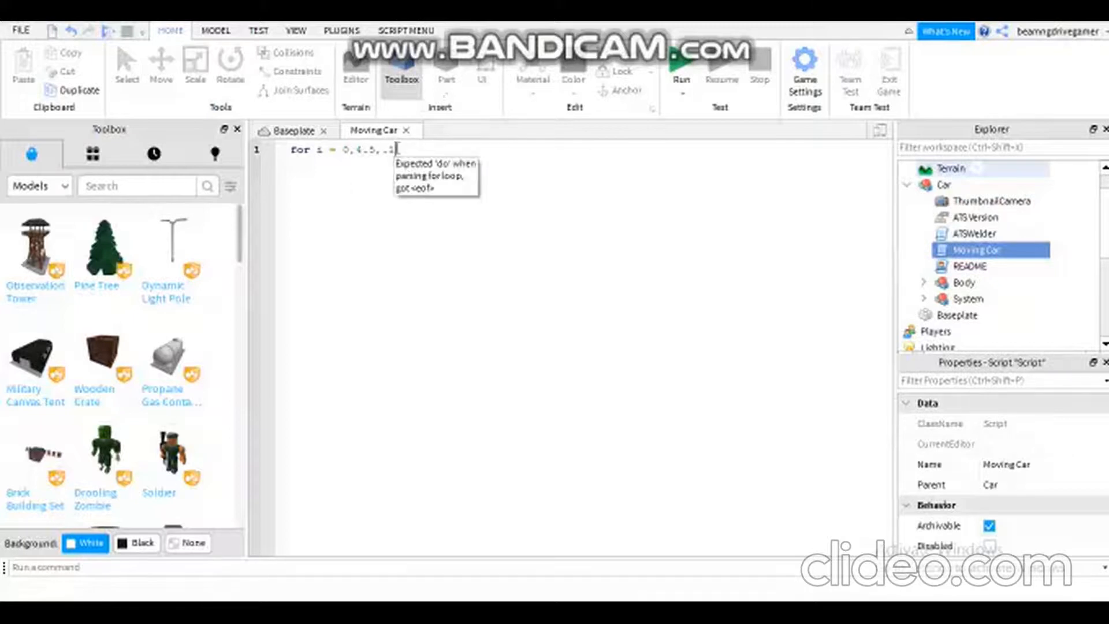
{"action": "mouse_move", "coordinate": [437, 219]}
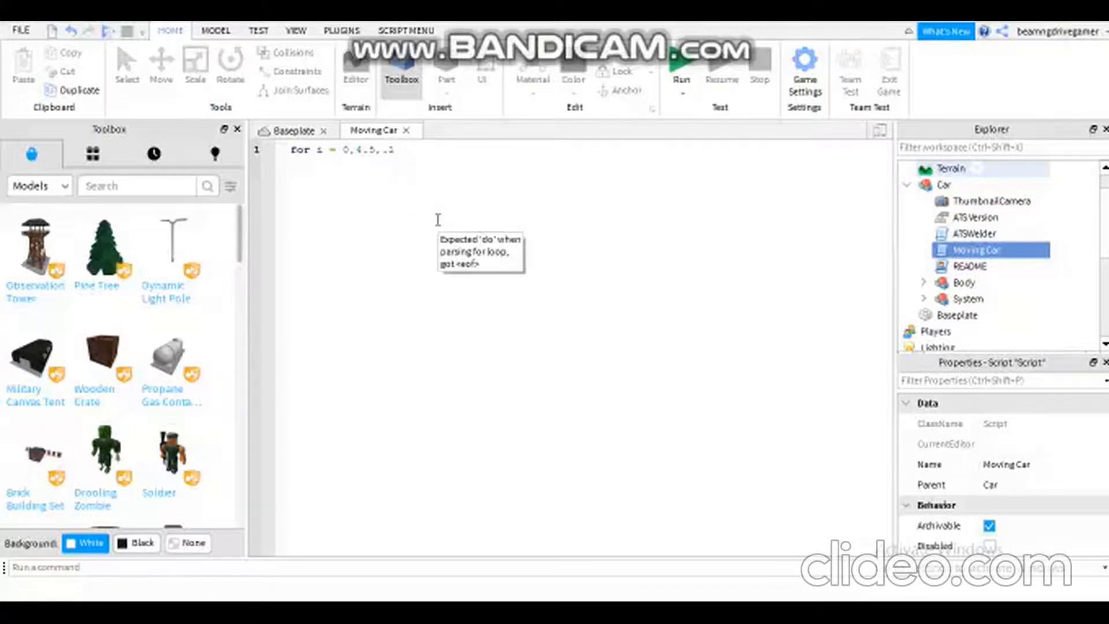
{"action": "type", "text": "do"}
{"action": "type", "text": "script"}
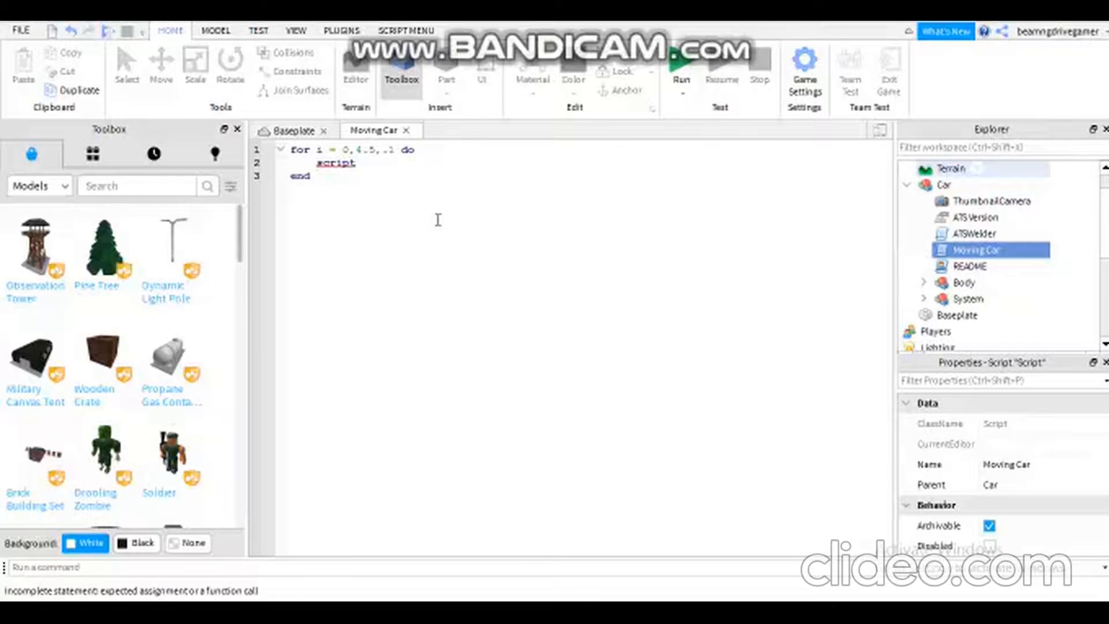
- Write script.Parent:TranslateBy on line 2, accepting TranslateBy from autocomplete
{"action": "type", "text": "."}
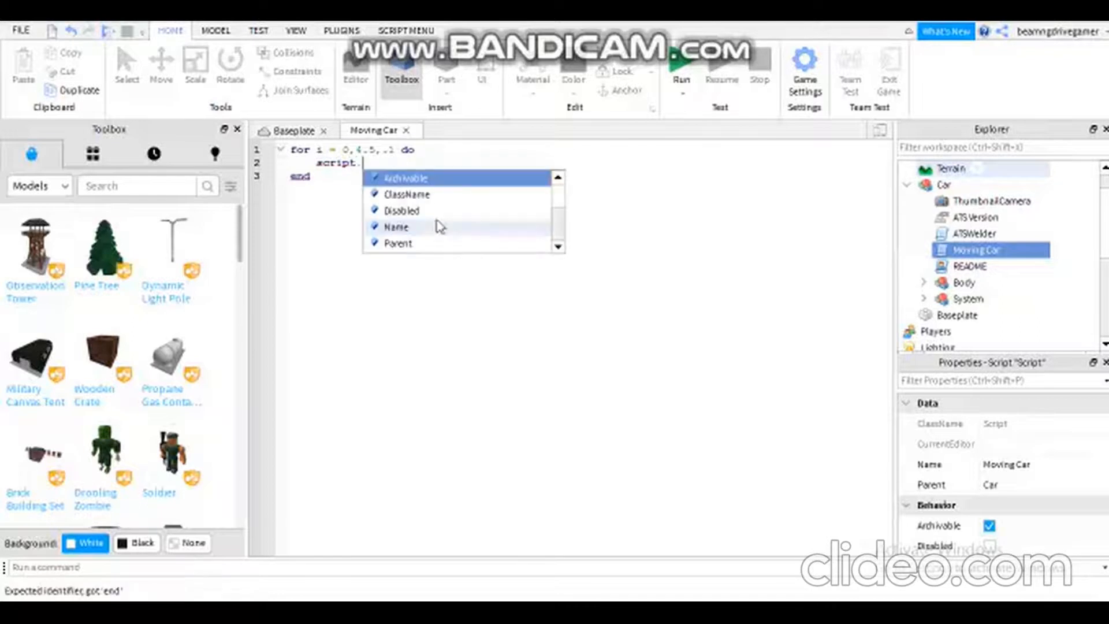
{"action": "type", "text": "p"}
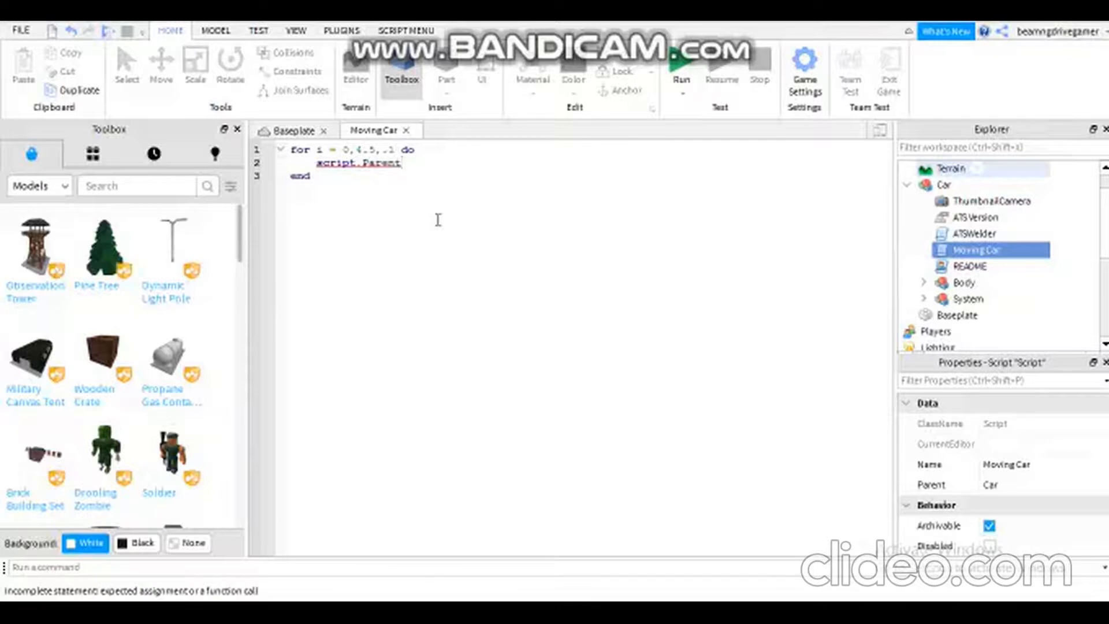
{"action": "mouse_move", "coordinate": [750, 193]}
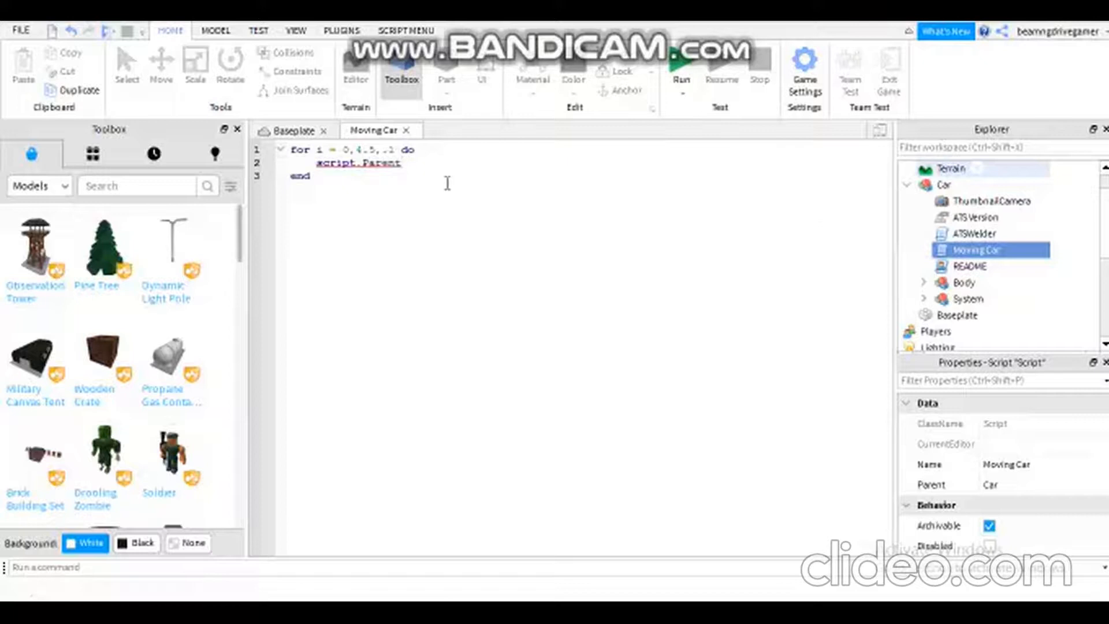
{"action": "mouse_move", "coordinate": [506, 222]}
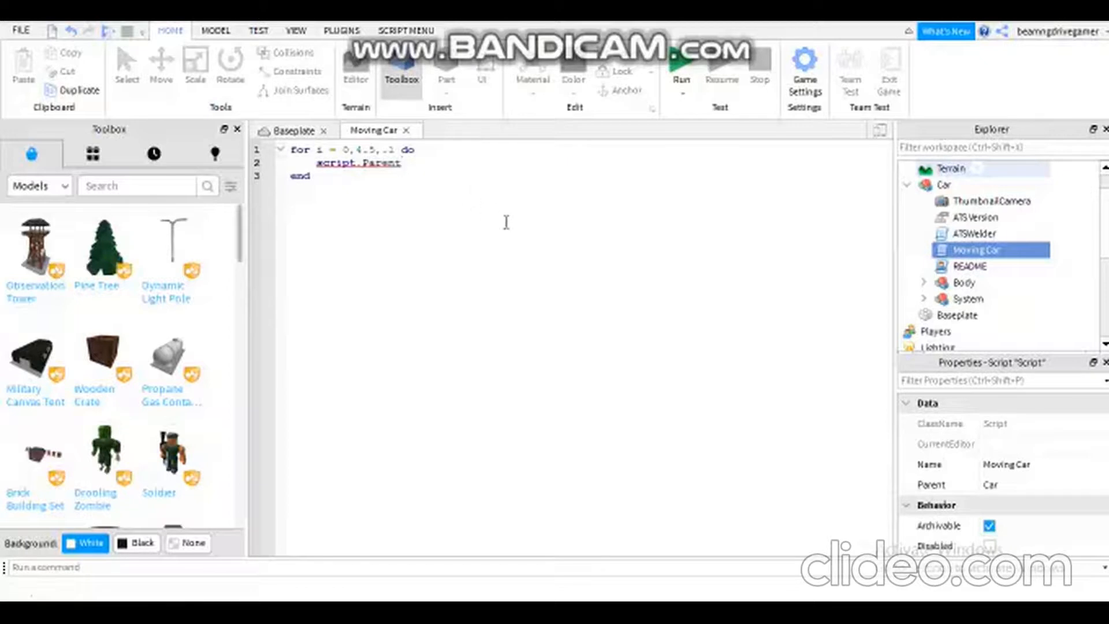
{"action": "type", "text": "."}
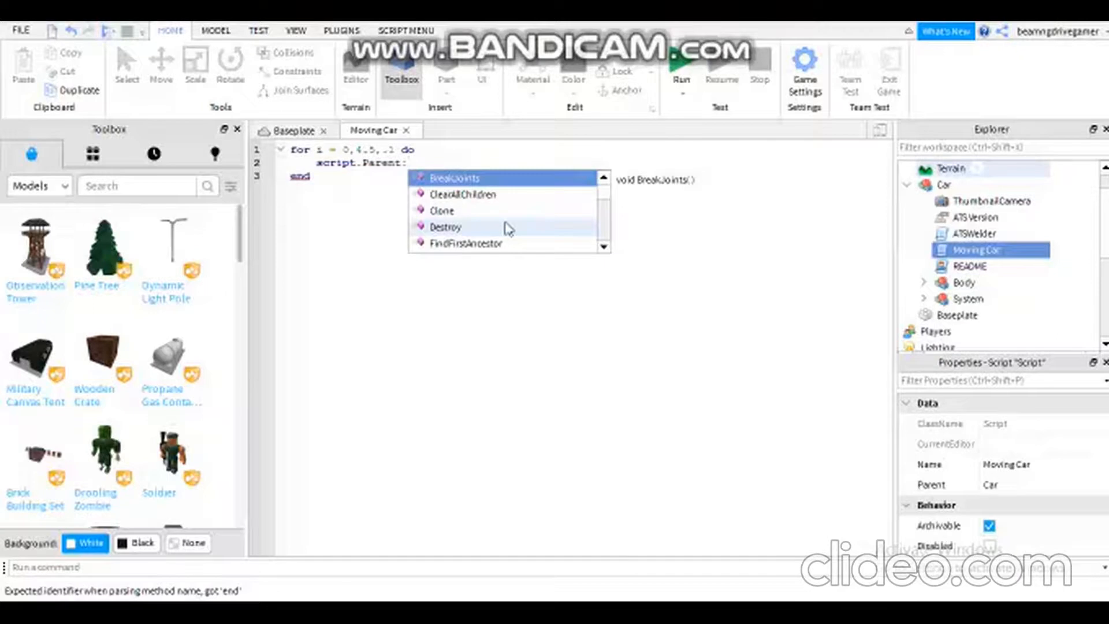
{"action": "type", "text": "Tra"}
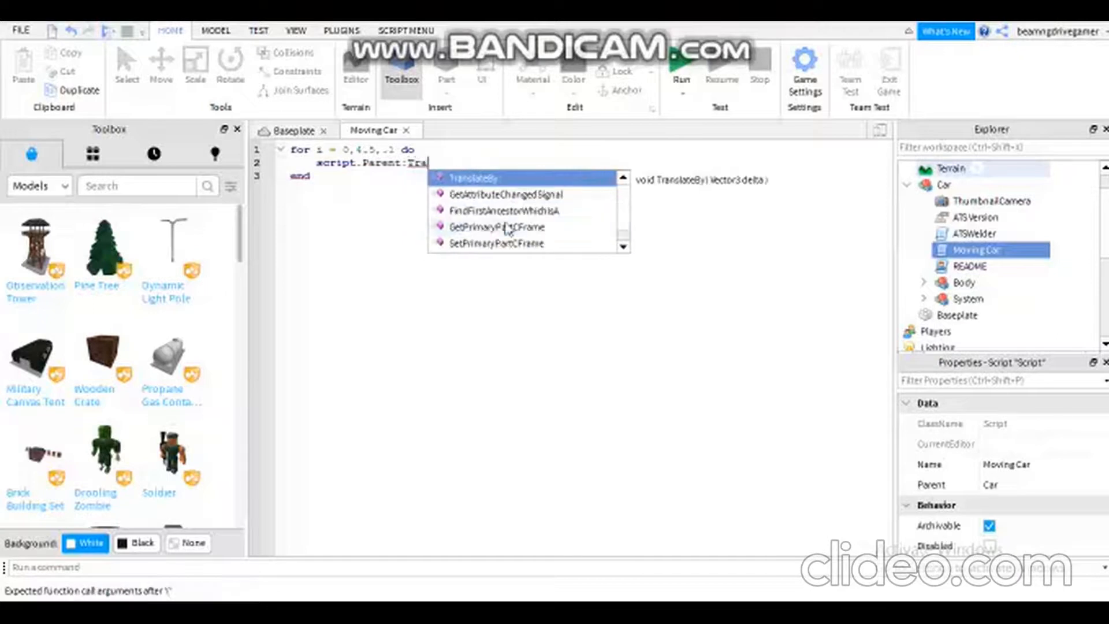
{"action": "left_click", "coordinate": [471, 177]}
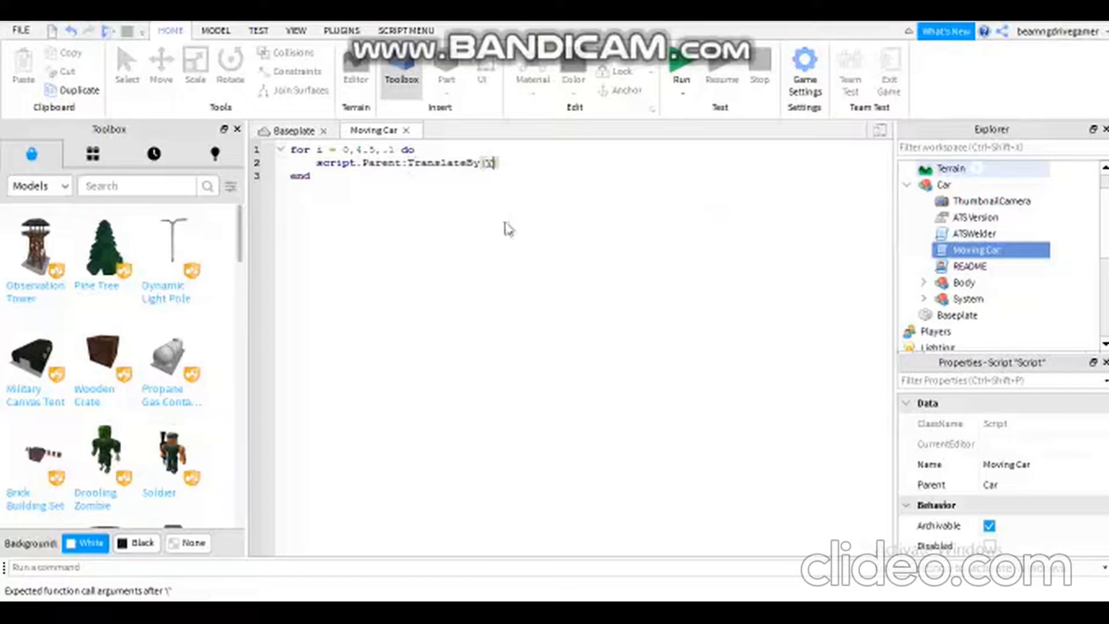
- Pass Vector3.new(i,0,0) as the TranslateBy argument
{"action": "type", "text": "Vector3"}
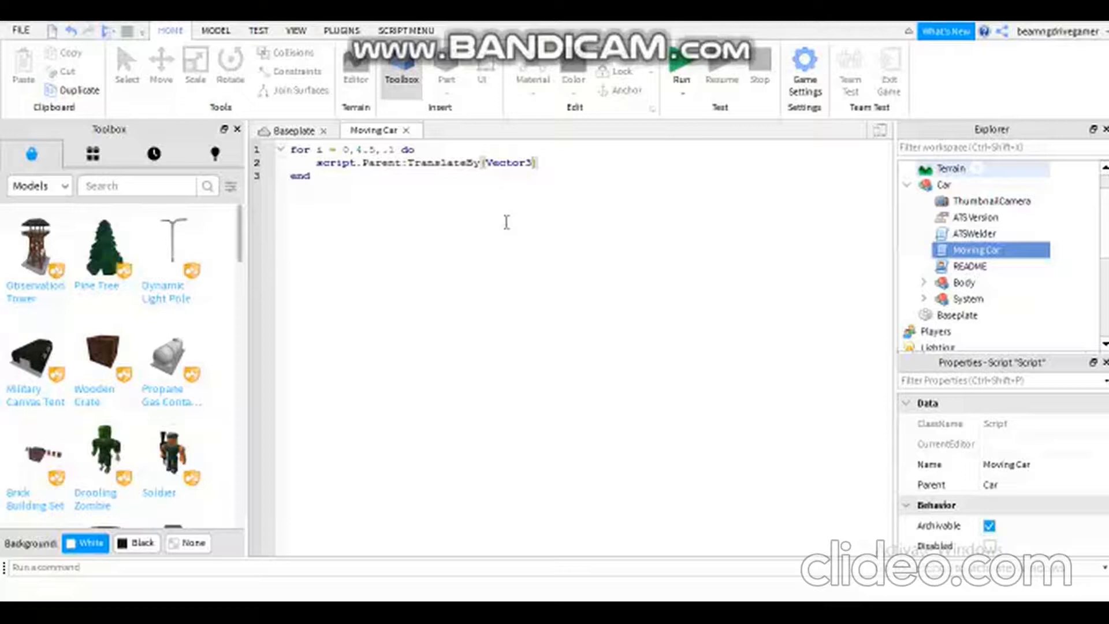
{"action": "type", "text": ".new"}
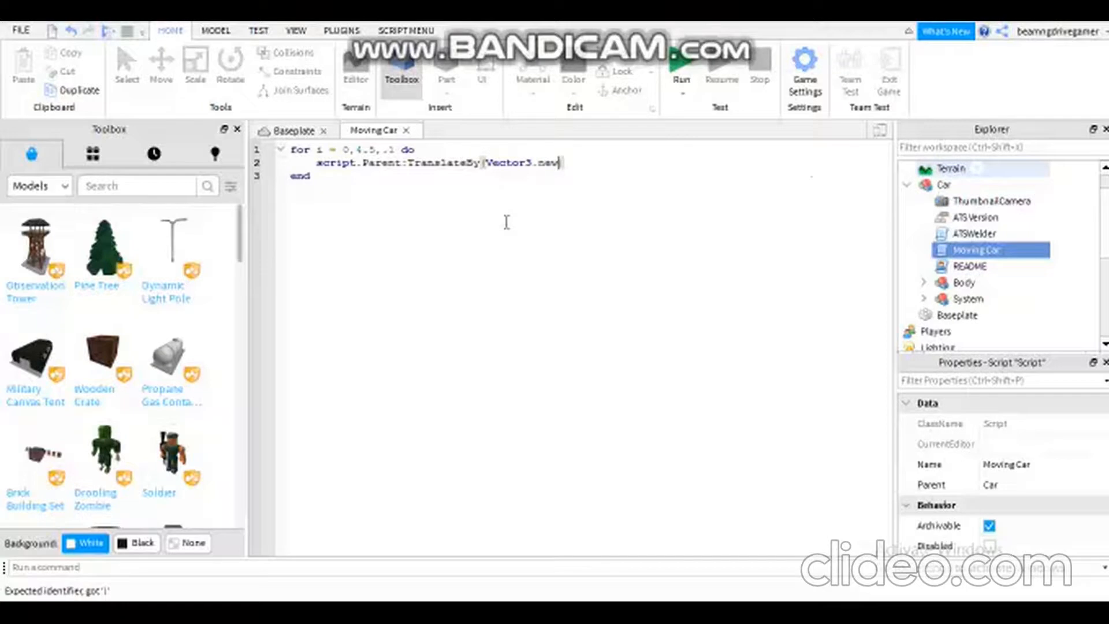
{"action": "type", "text": "("}
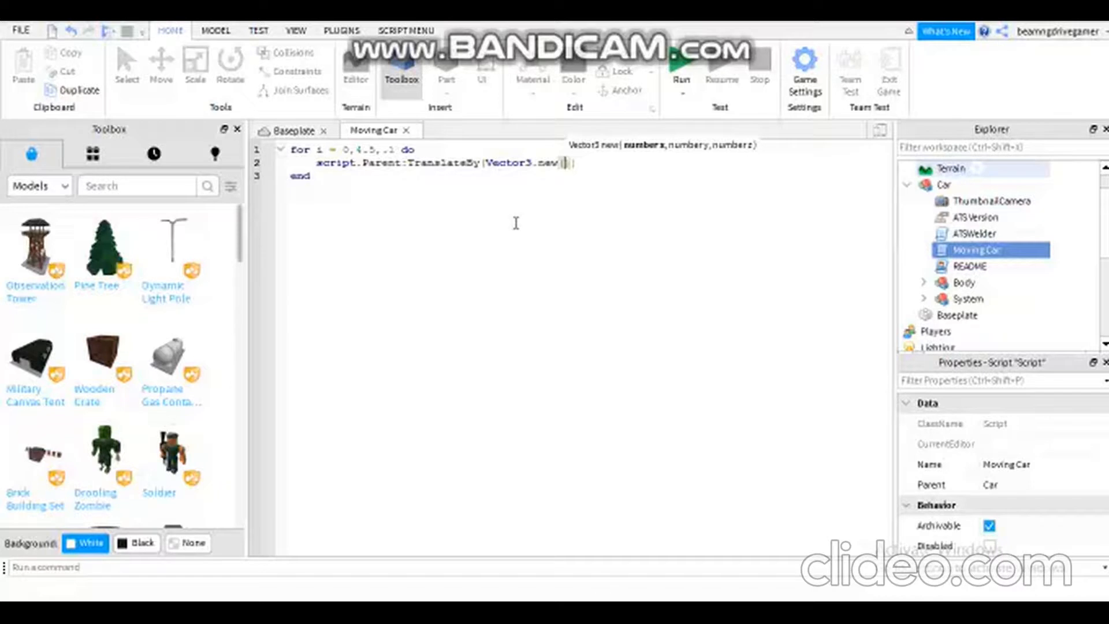
{"action": "type", "text": "i"}
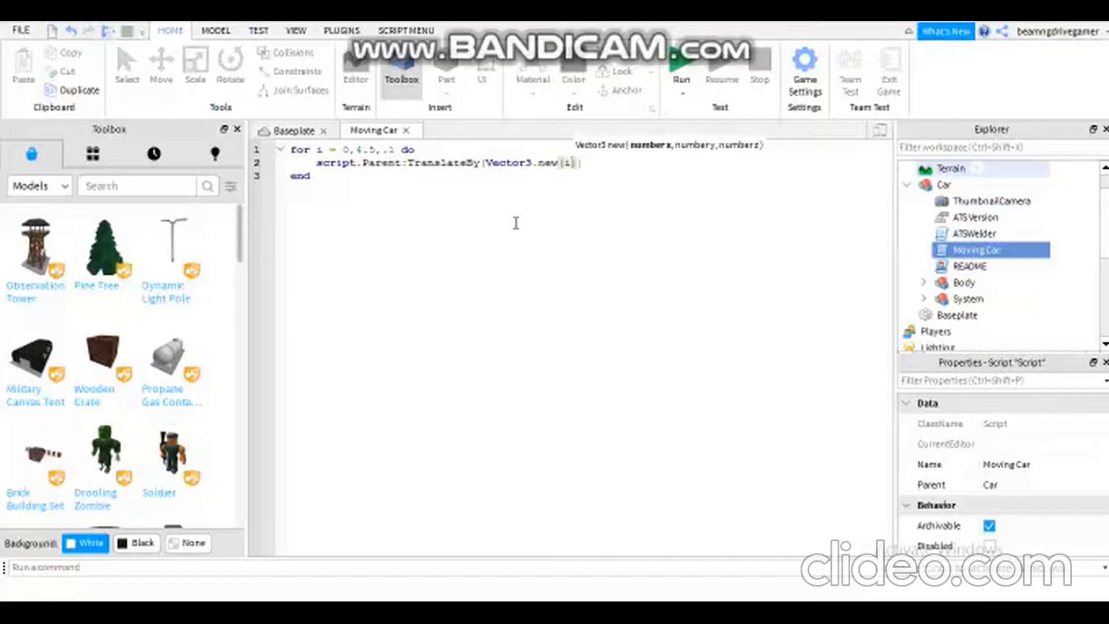
{"action": "type", "text": ", 0"}
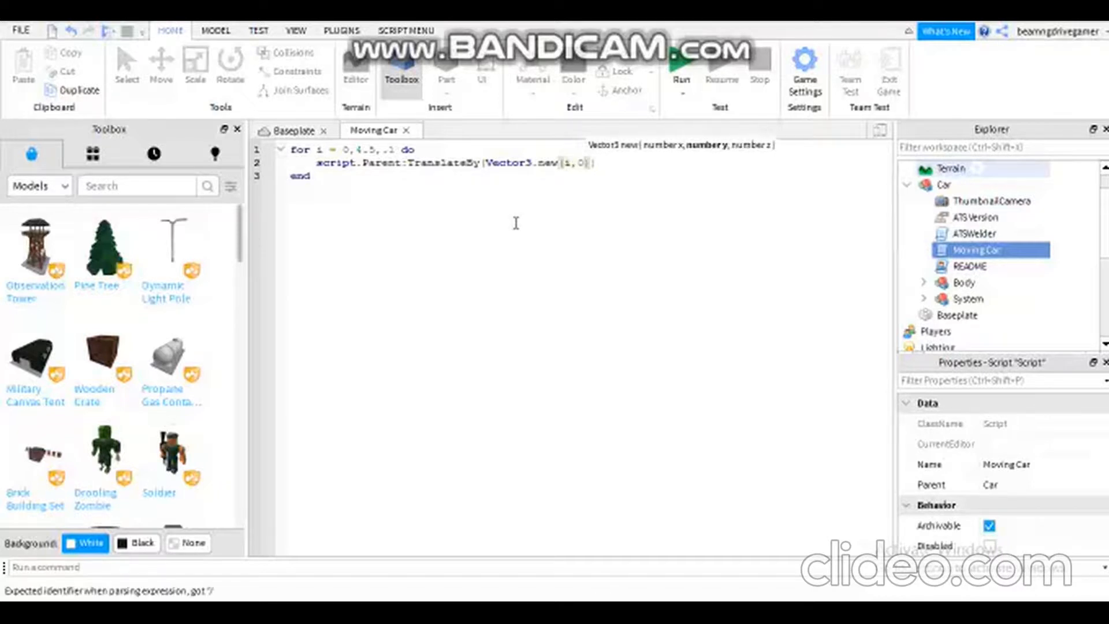
{"action": "type", "text": ","}
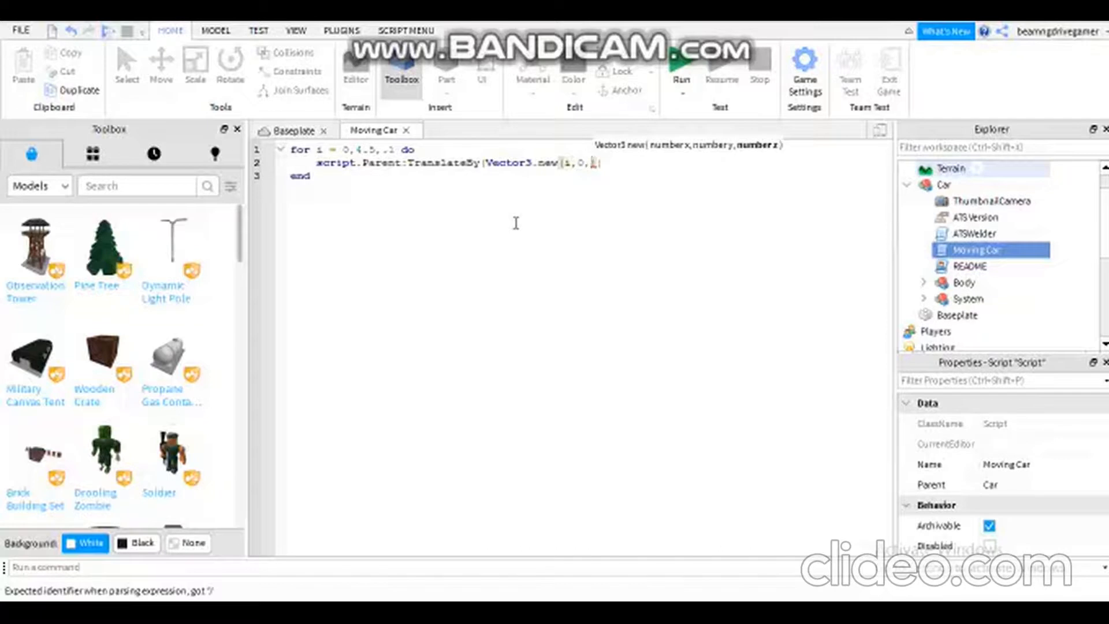
{"action": "type", "text": "0"}
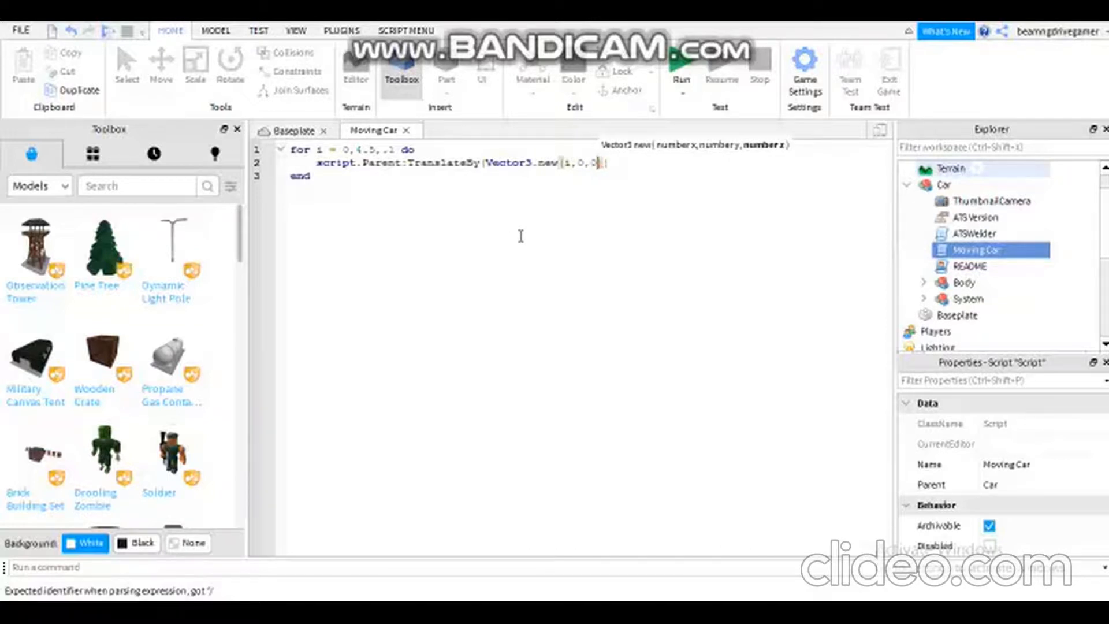
{"action": "type", "text": ")"}
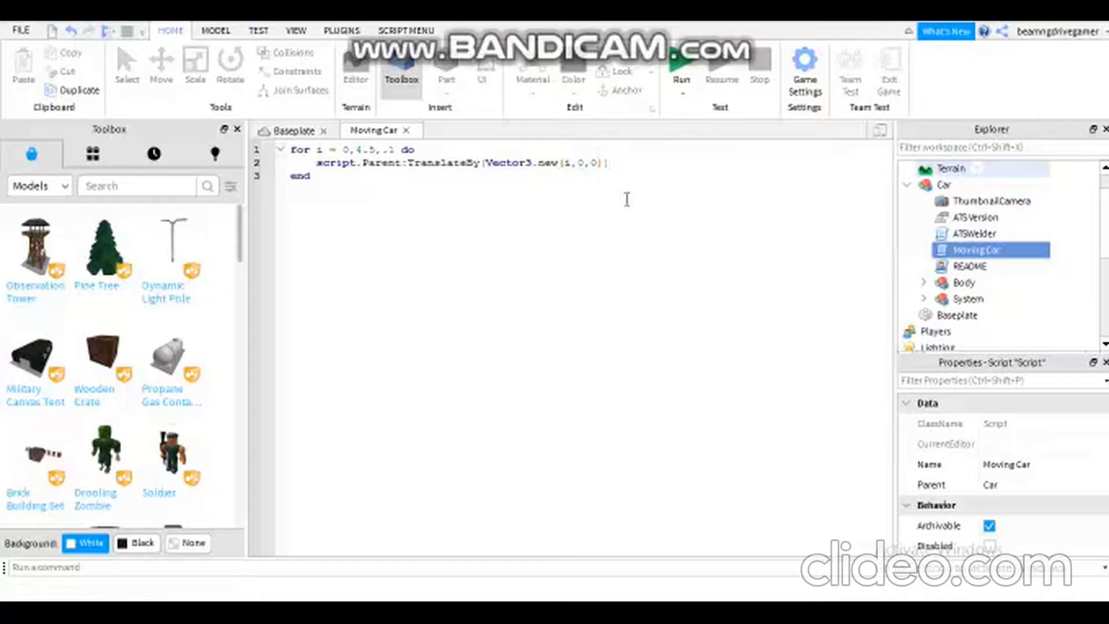
- Add wait() after the TranslateBy line and close the Moving Car script
{"action": "type", "text": "wait("}
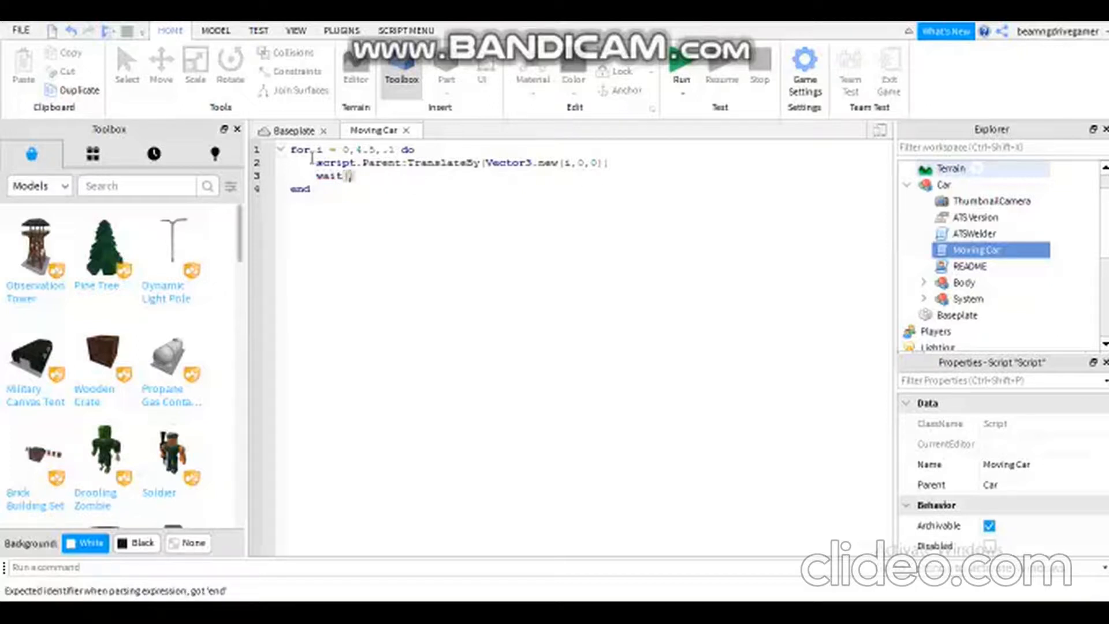
{"action": "mouse_move", "coordinate": [690, 115]}
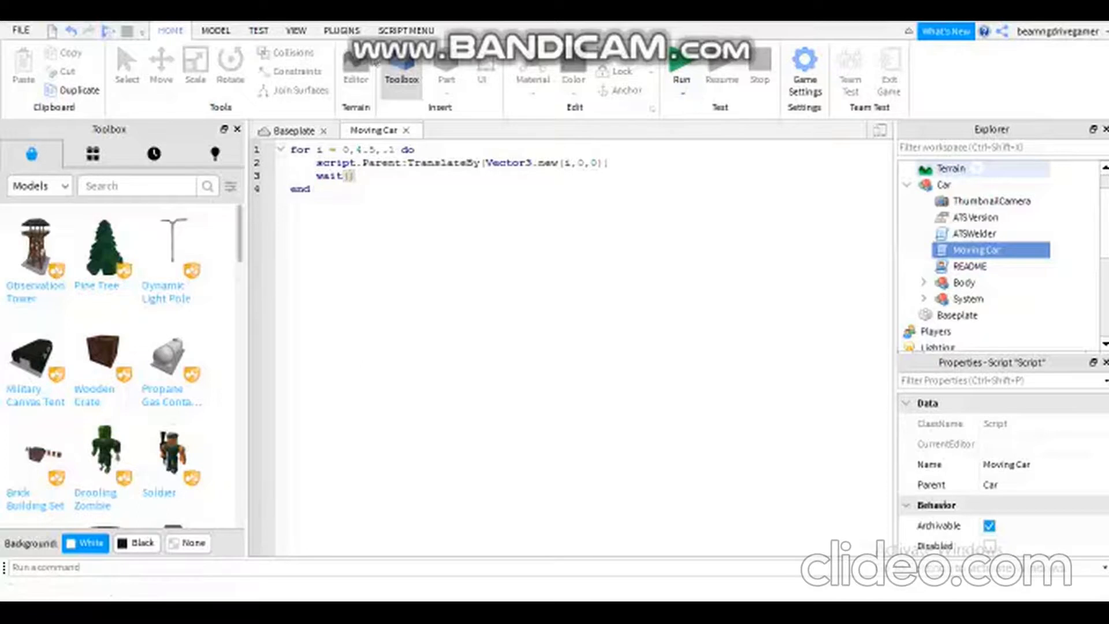
{"action": "mouse_move", "coordinate": [220, 39]}
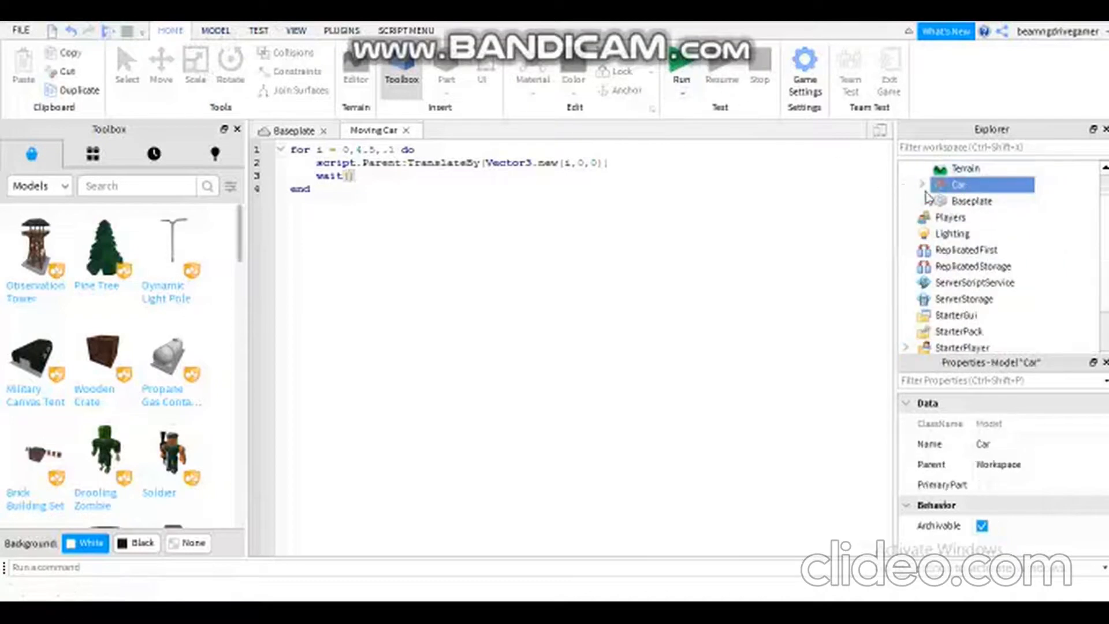
{"action": "left_click", "coordinate": [406, 130]}
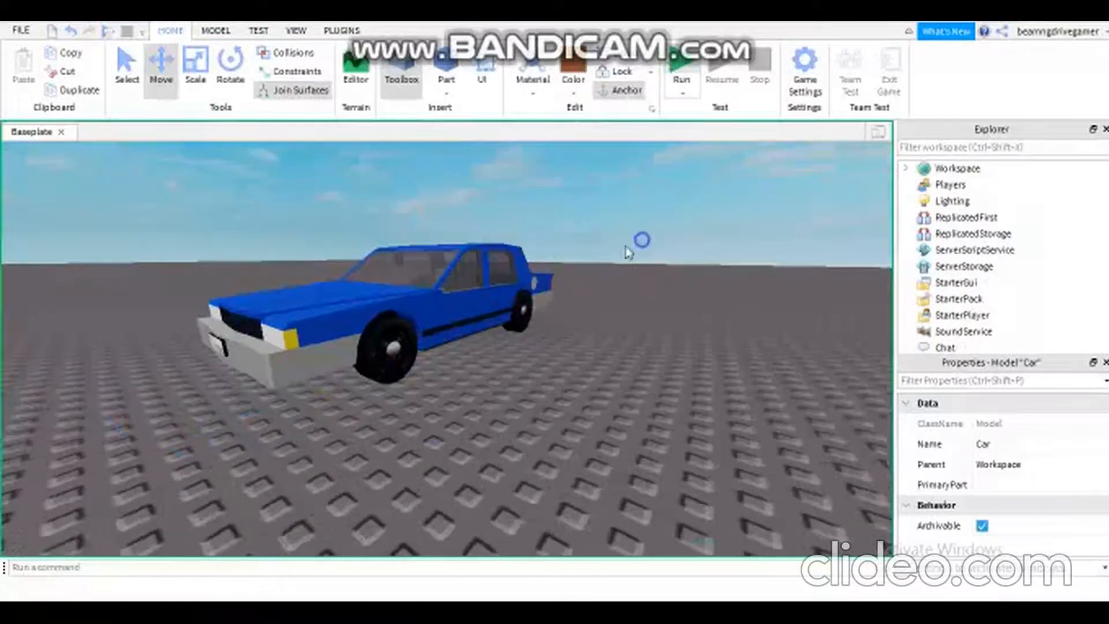
- Select the Car, play-test the game to watch it drive, then stop the test
{"action": "left_click", "coordinate": [680, 67]}
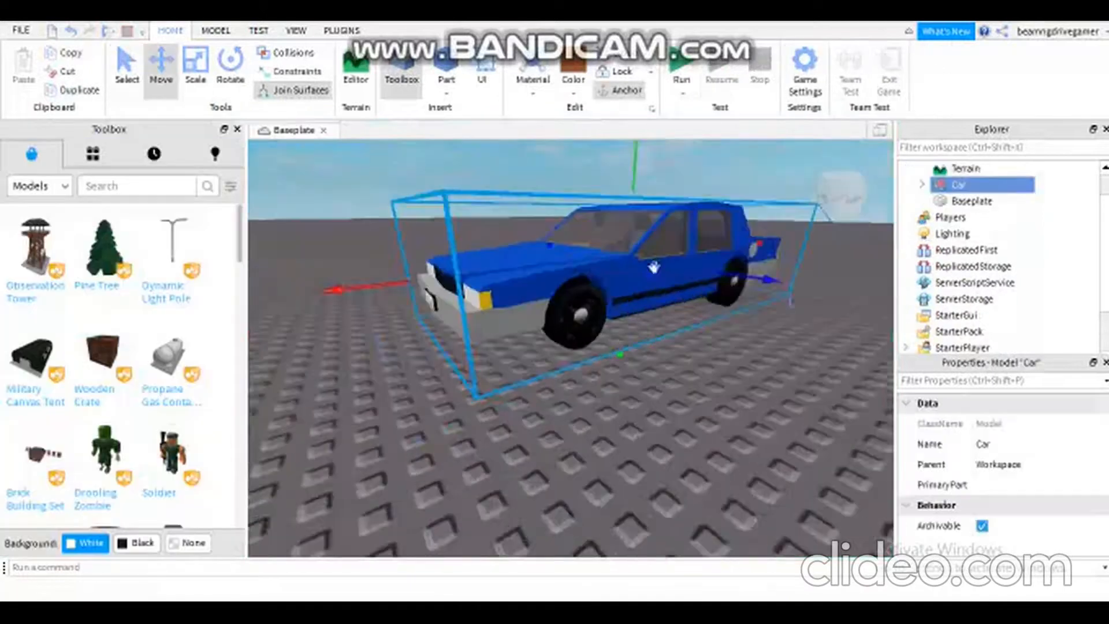
{"action": "left_click", "coordinate": [230, 64]}
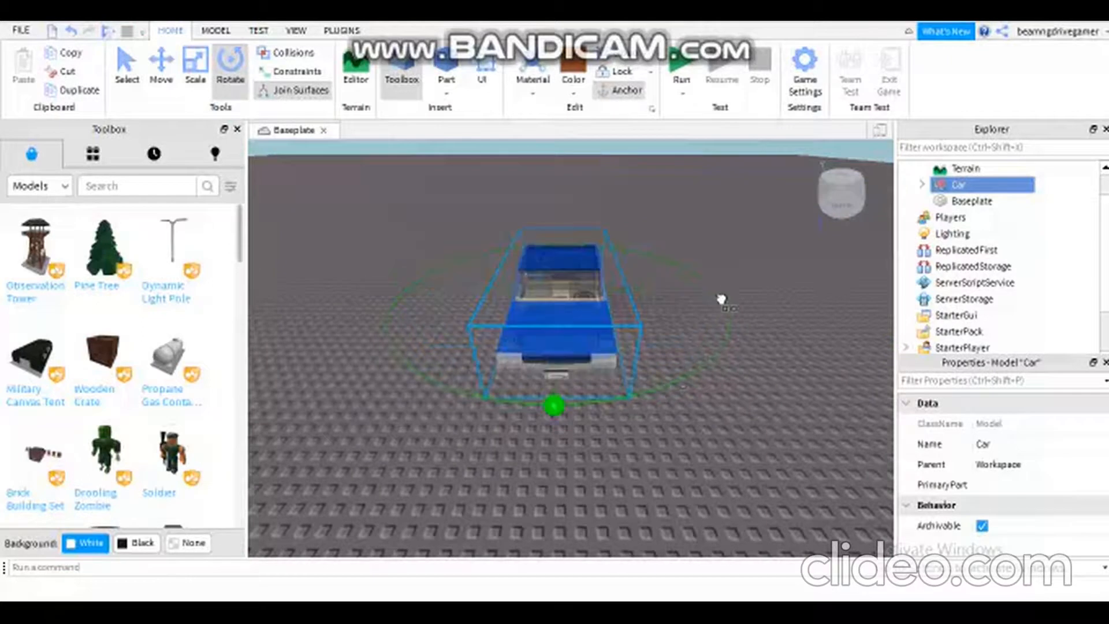
{"action": "left_click", "coordinate": [680, 63]}
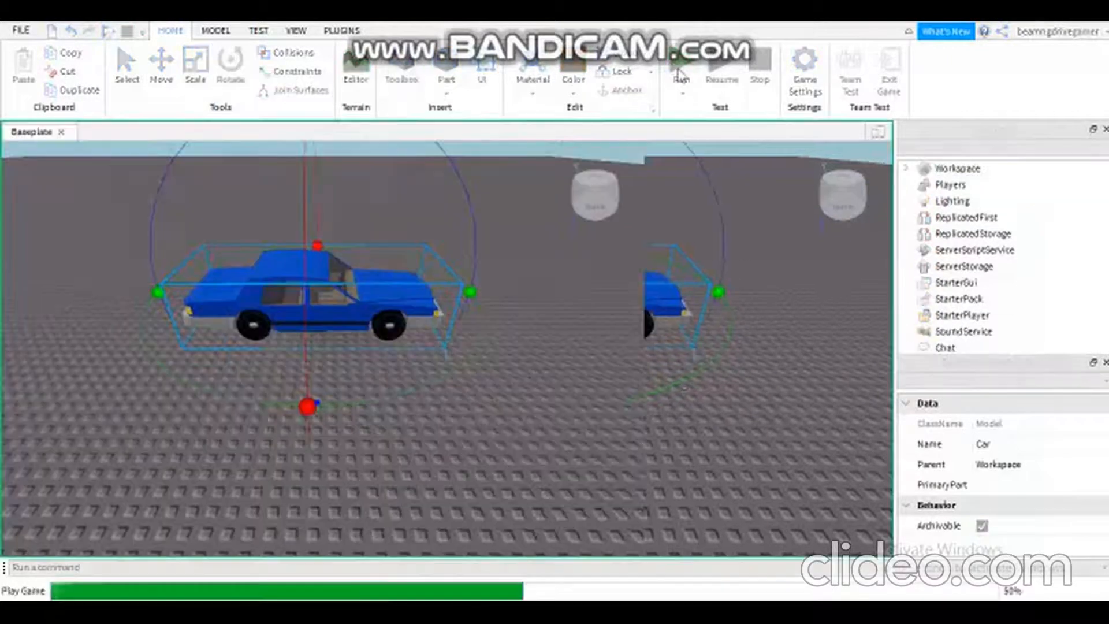
{"action": "left_click", "coordinate": [680, 67]}
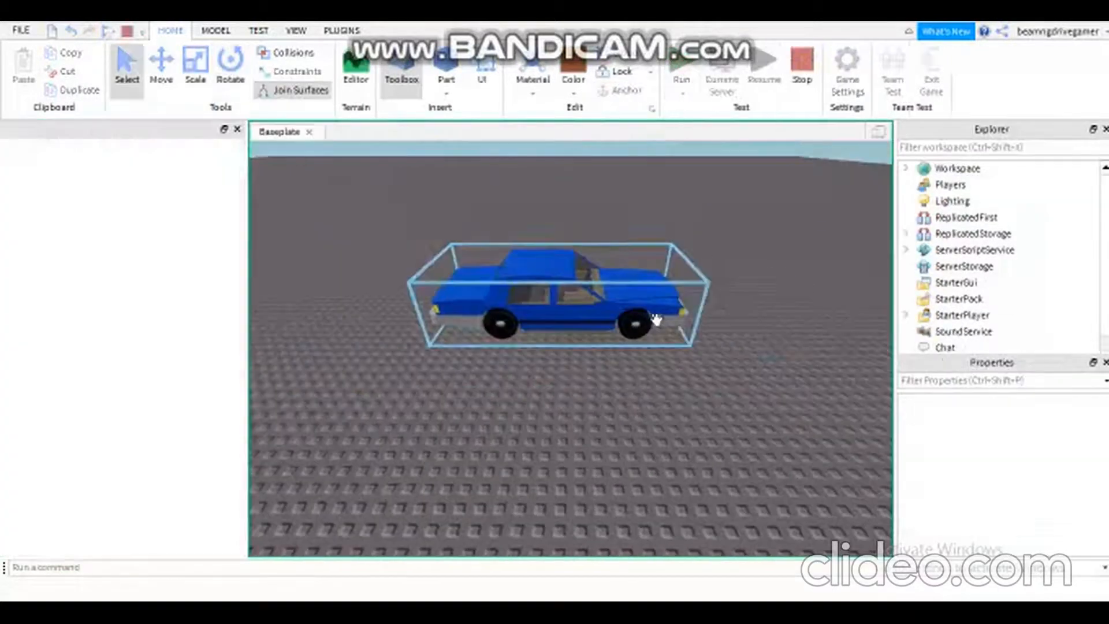
{"action": "left_click", "coordinate": [399, 67]}
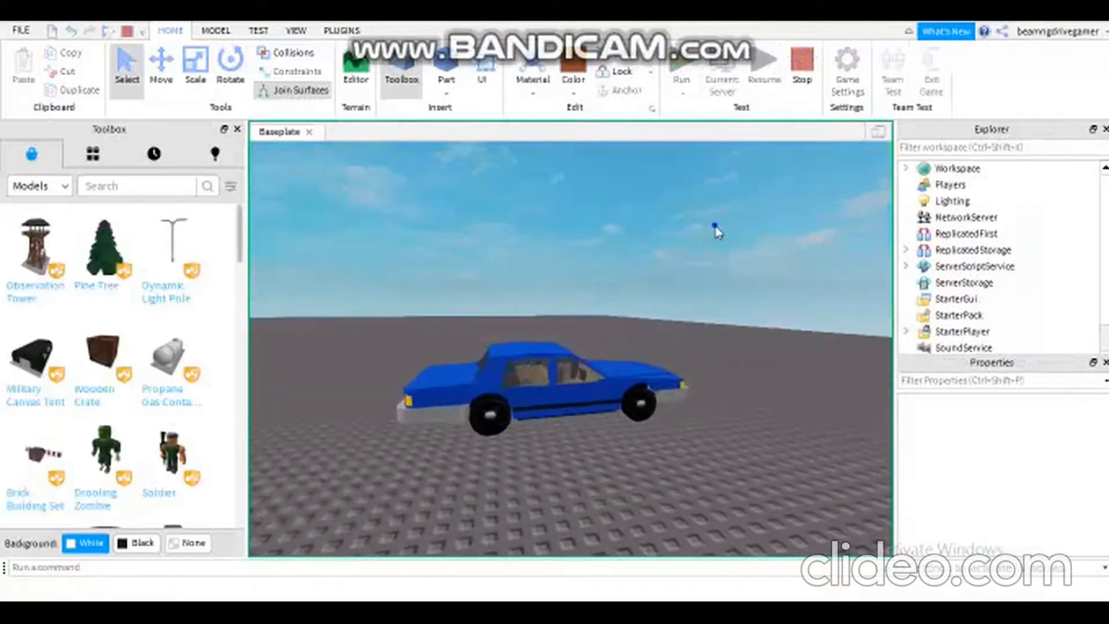
{"action": "left_click", "coordinate": [801, 67]}
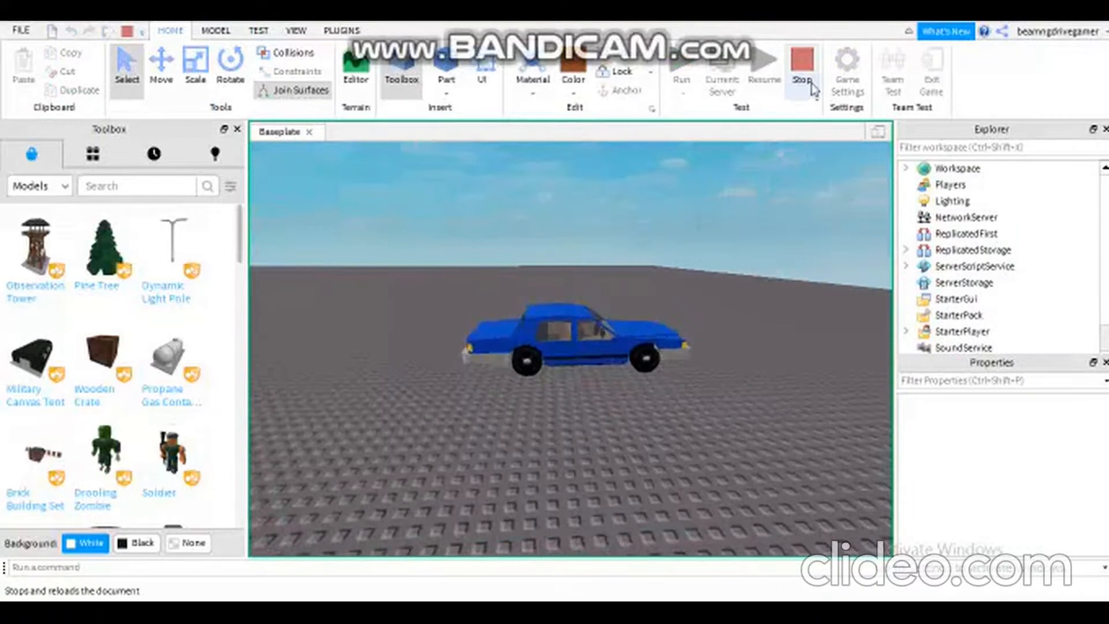
{"action": "mouse_move", "coordinate": [803, 67]}
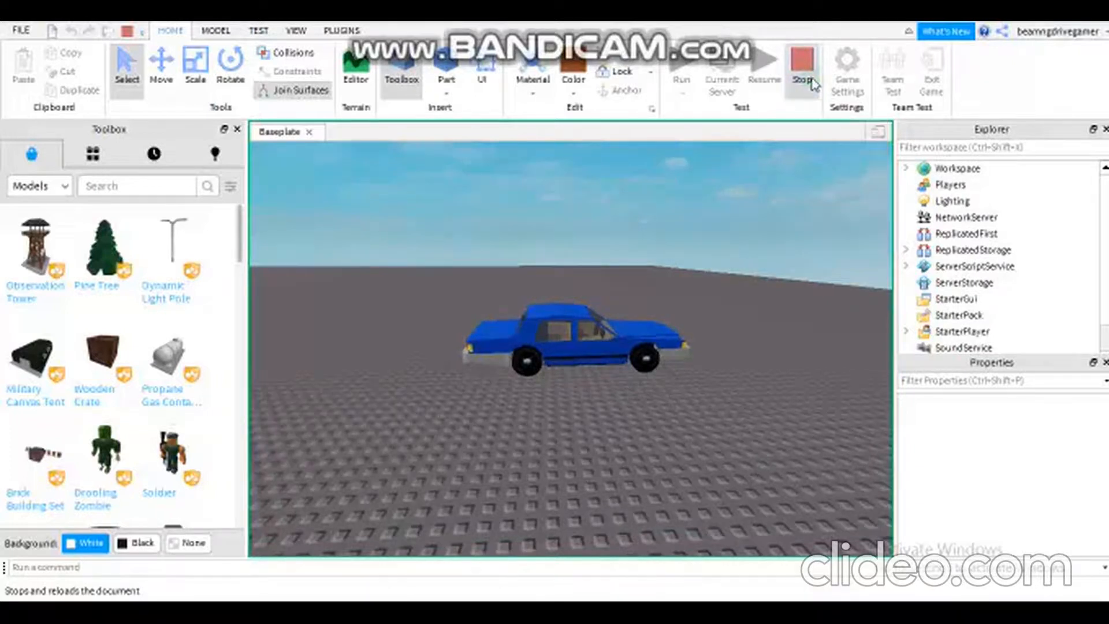
{"action": "left_click", "coordinate": [803, 67]}
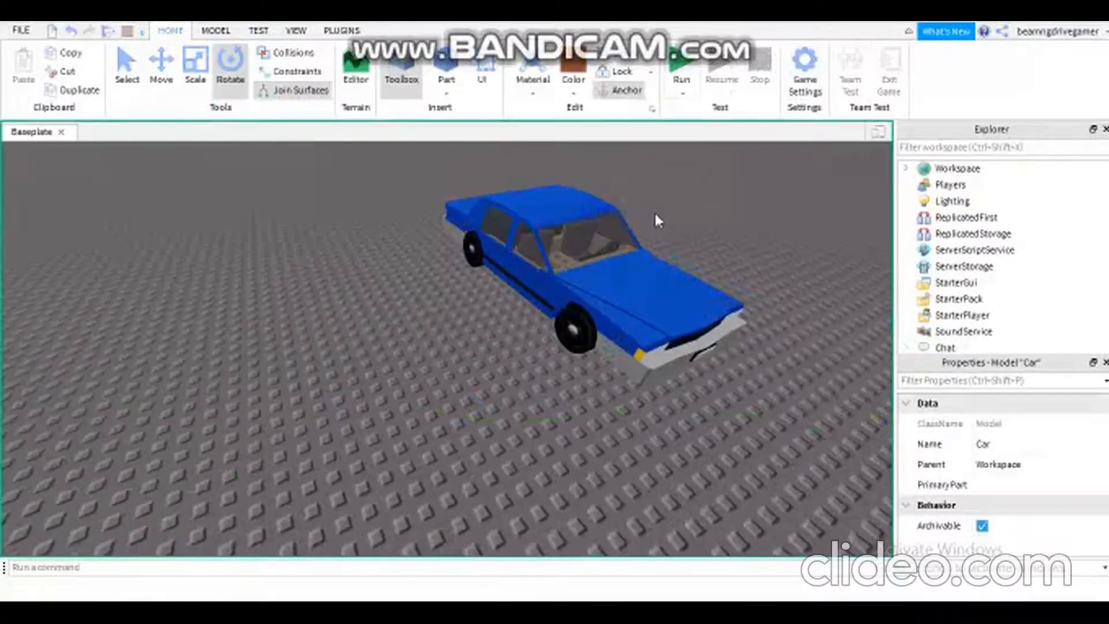
{"action": "left_click", "coordinate": [680, 64]}
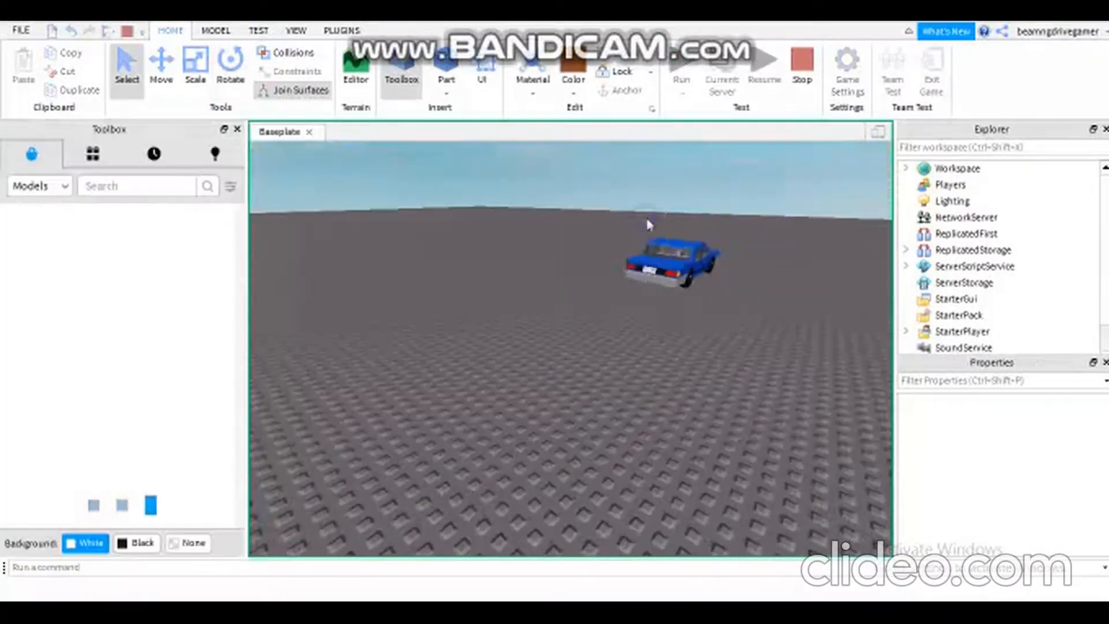
{"action": "left_click", "coordinate": [668, 265]}
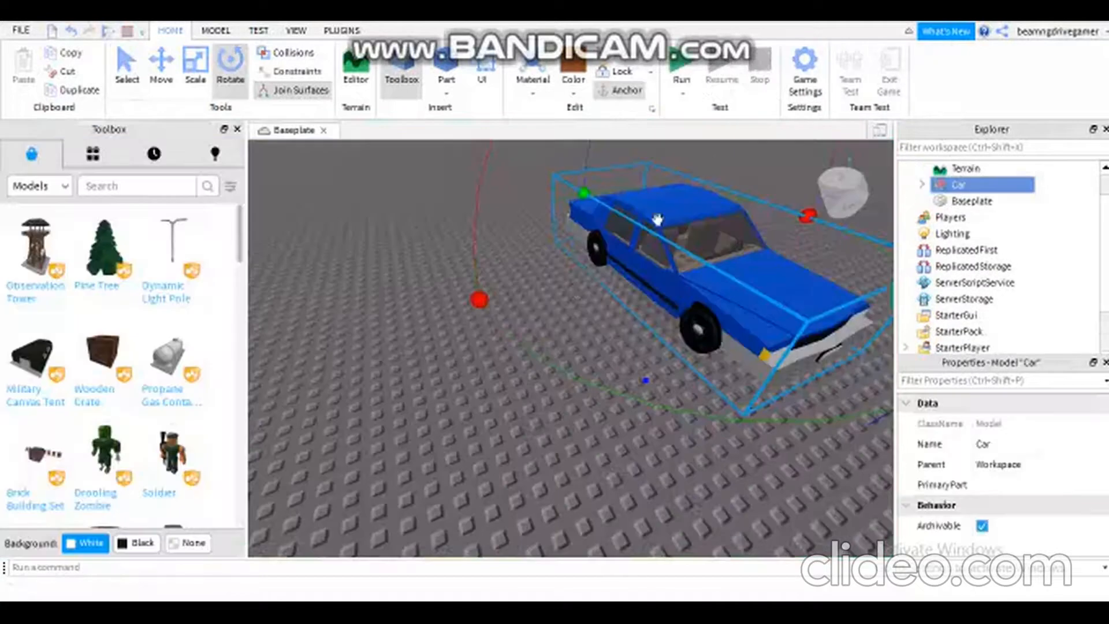
{"action": "mouse_move", "coordinate": [139, 213]}
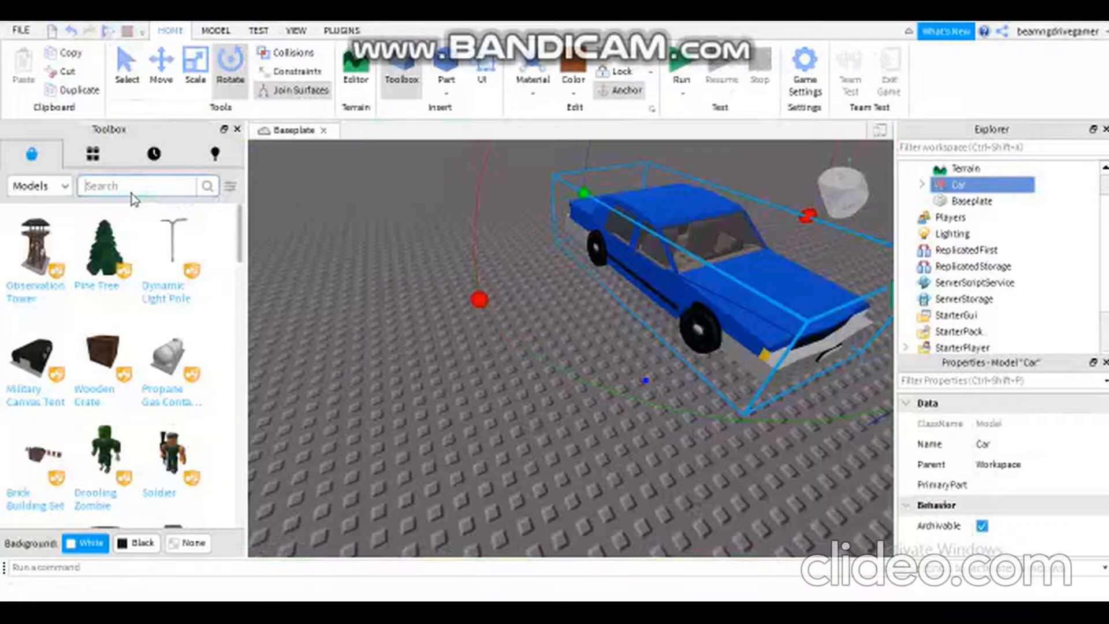
- Search the Toolbox for 'sitting gui' and place a Sitting Guy model in the driver seat
{"action": "type", "text": "sitting gui"}
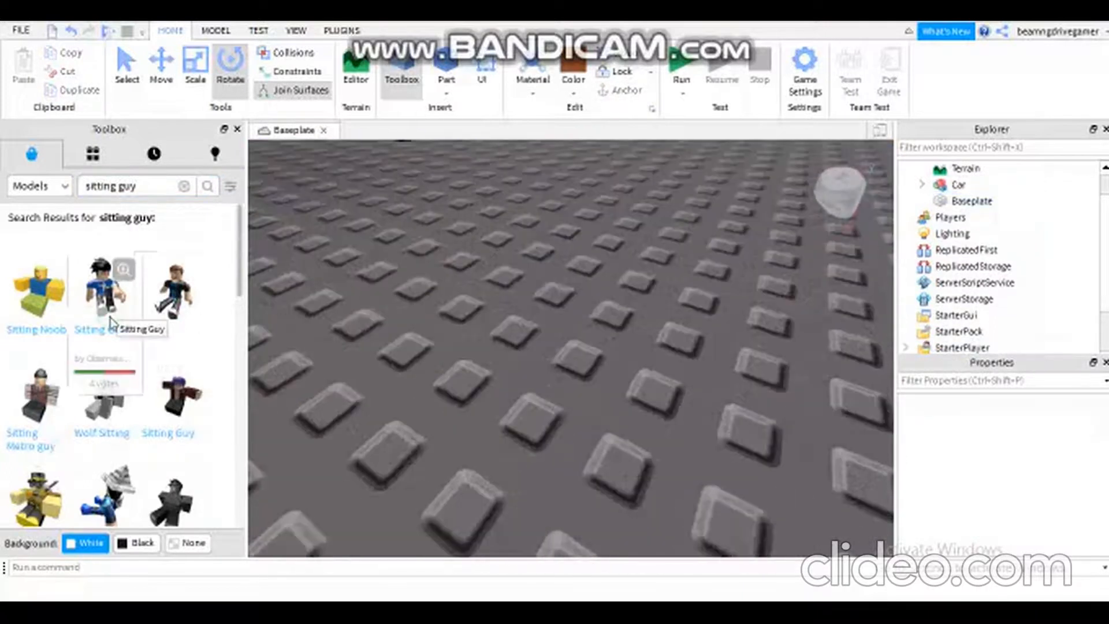
{"action": "left_click", "coordinate": [101, 287]}
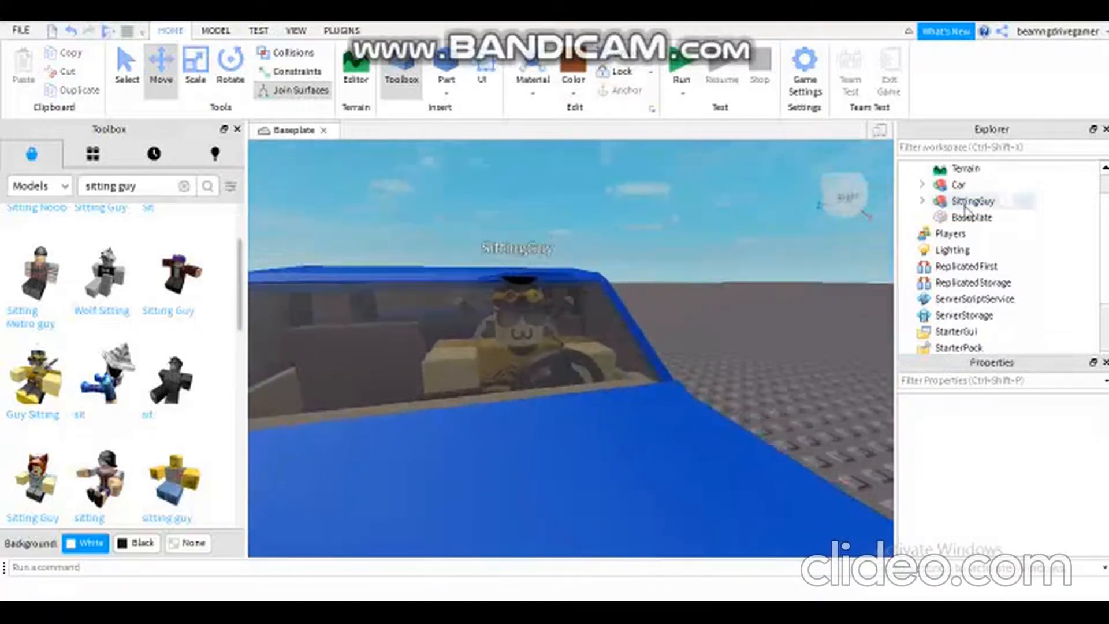
{"action": "left_click", "coordinate": [976, 201]}
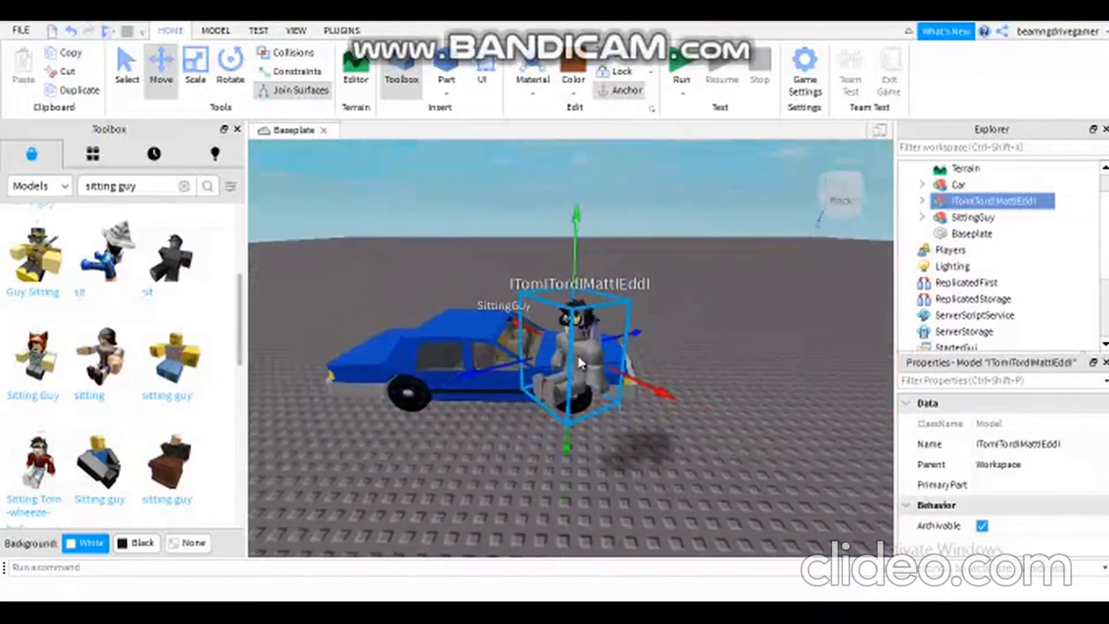
- Enable 90° rotate snapping and rotate and move ITomITordIMattEddI into the back seat
{"action": "left_click", "coordinate": [230, 67]}
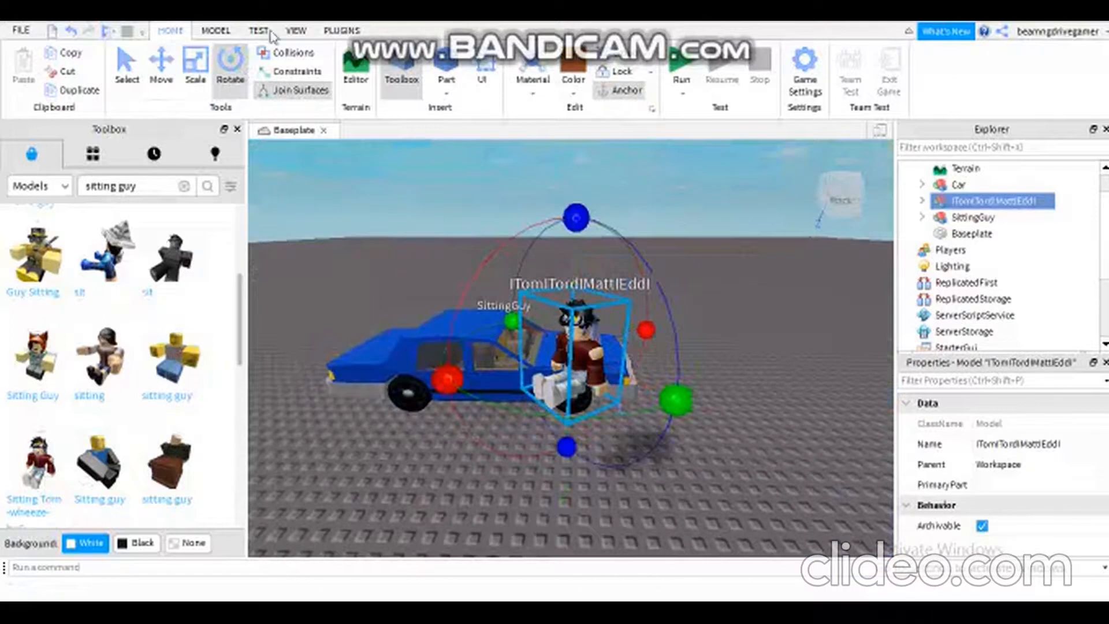
{"action": "left_click", "coordinate": [215, 31]}
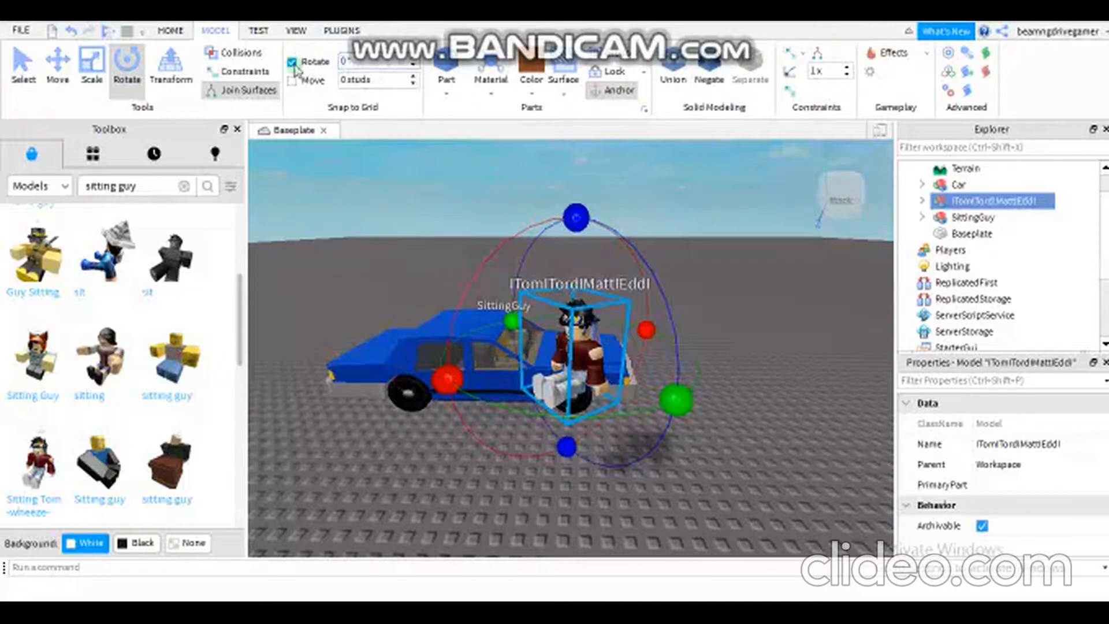
{"action": "left_click", "coordinate": [293, 62]}
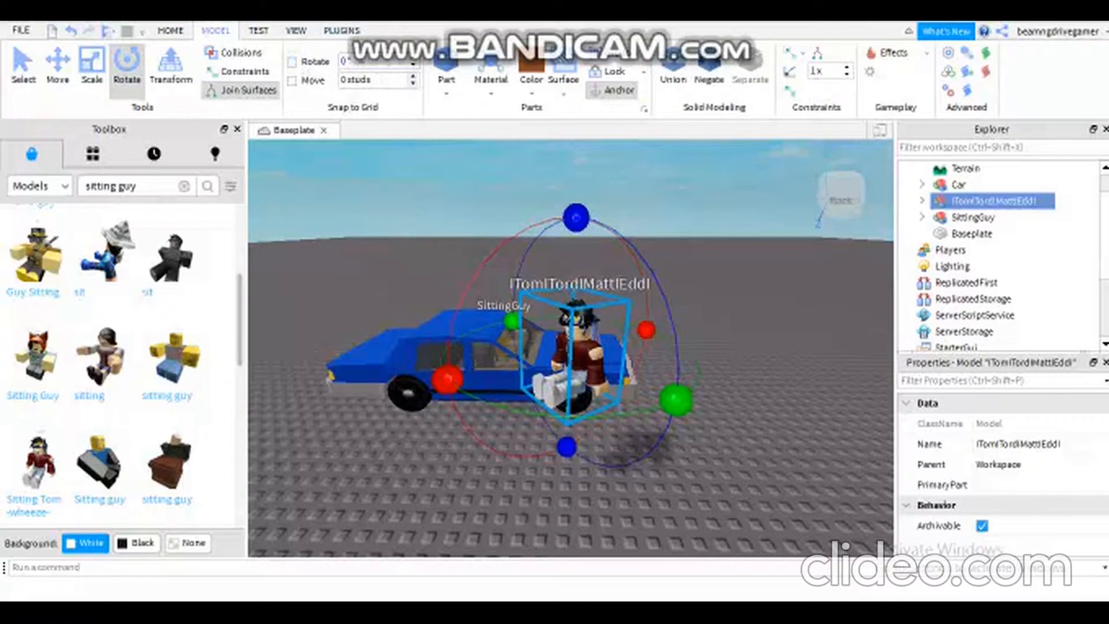
{"action": "mouse_move", "coordinate": [347, 60]}
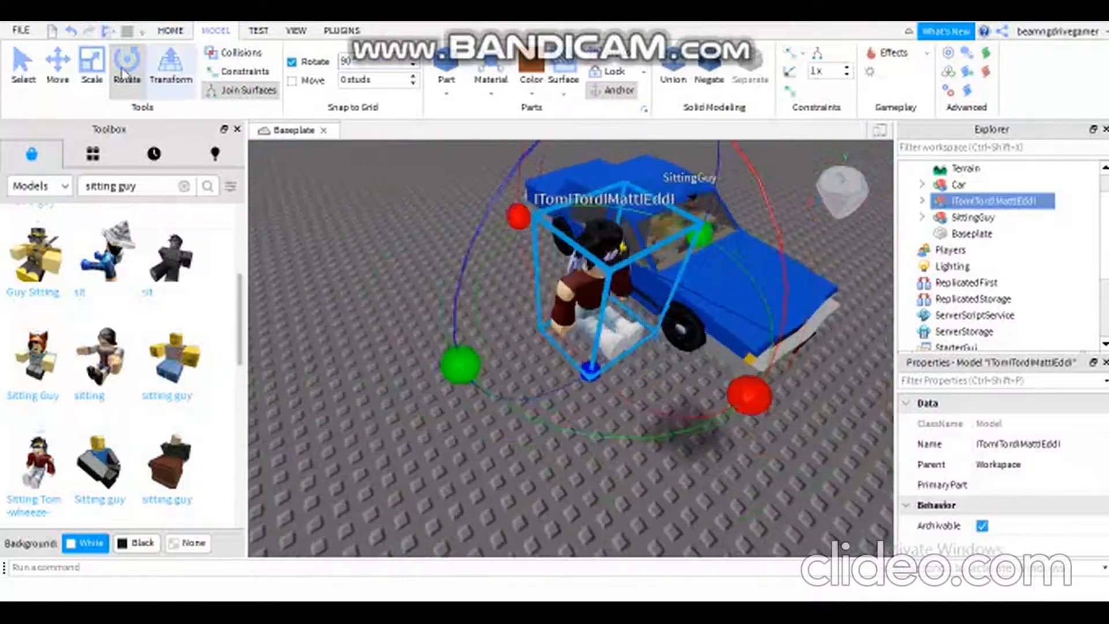
{"action": "left_click", "coordinate": [57, 63]}
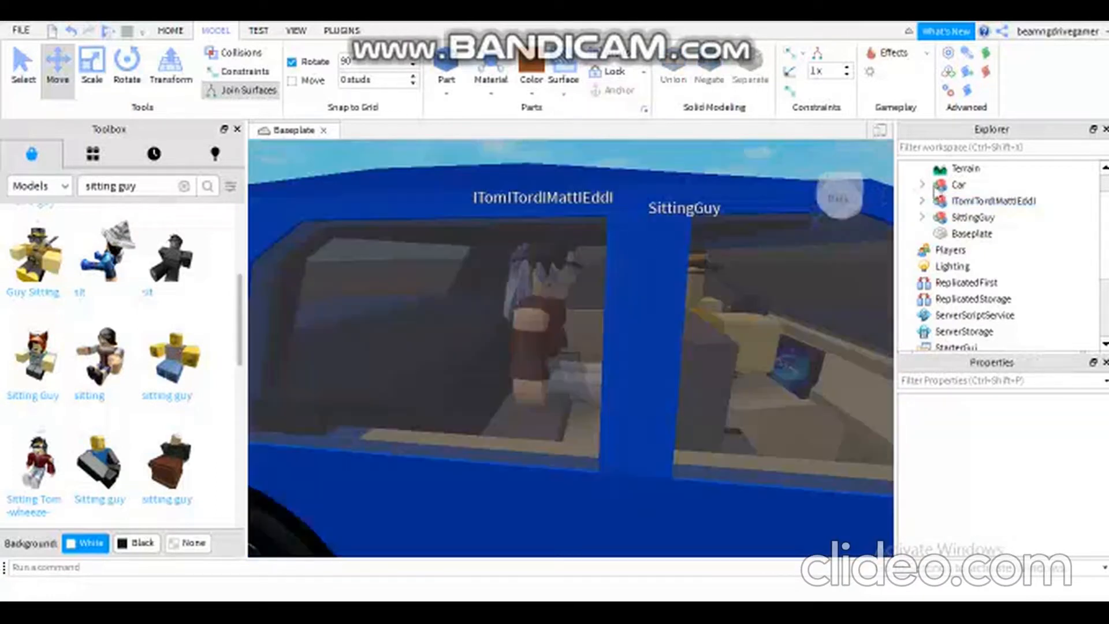
- Move ITomITordIMattEddI and SittingGuy into the Car model and close the Toolbox
{"action": "left_click", "coordinate": [996, 201]}
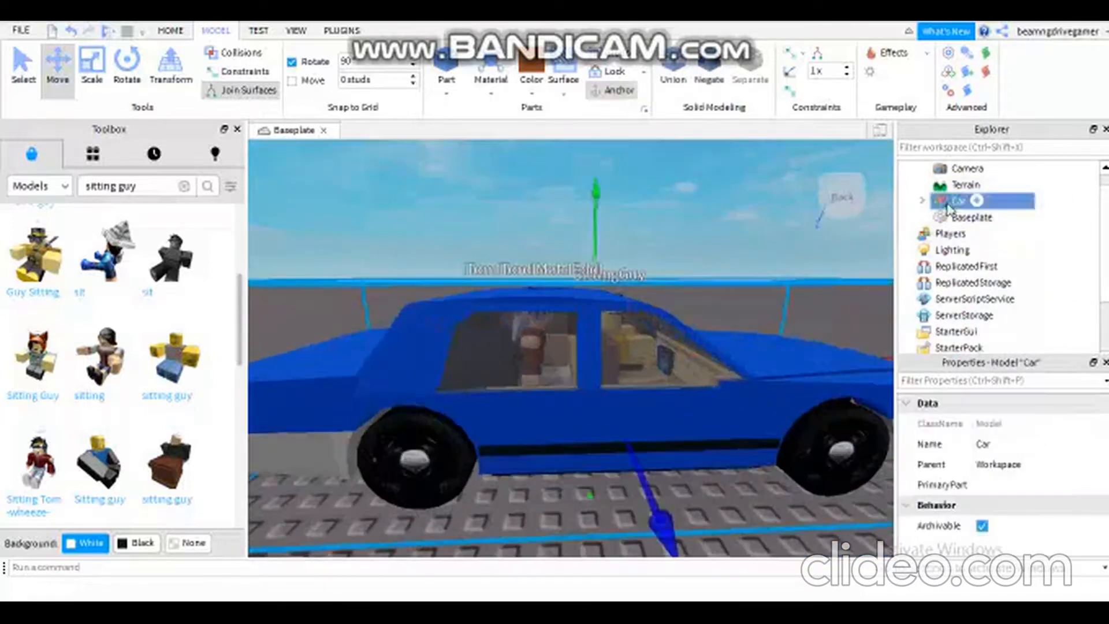
{"action": "left_click", "coordinate": [923, 201]}
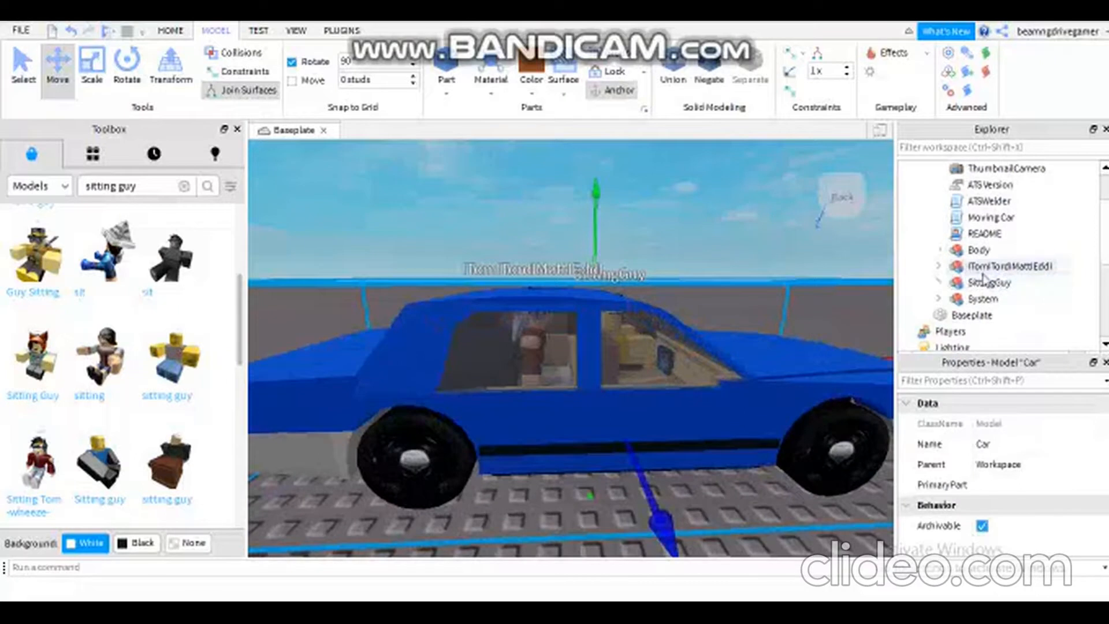
{"action": "left_click", "coordinate": [998, 266]}
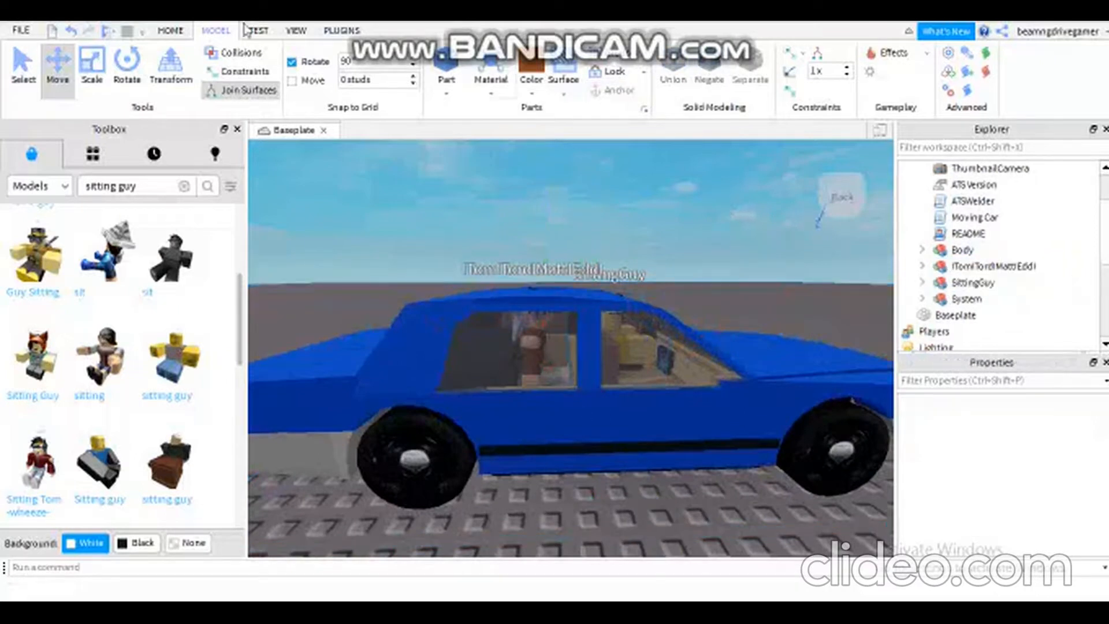
{"action": "left_click", "coordinate": [170, 30]}
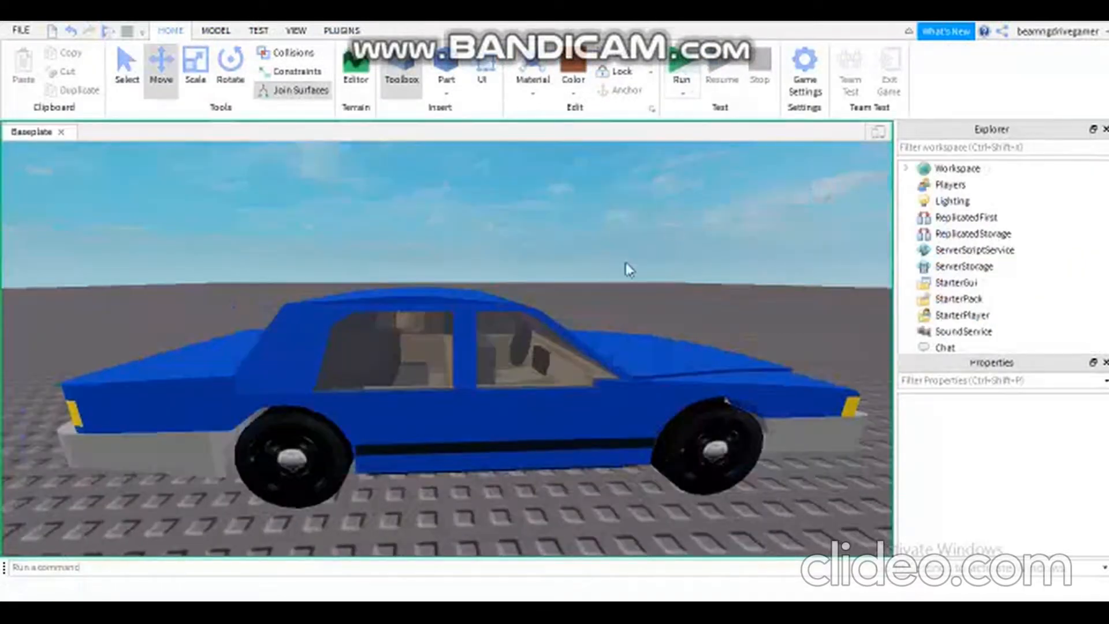
{"action": "left_click", "coordinate": [681, 67]}
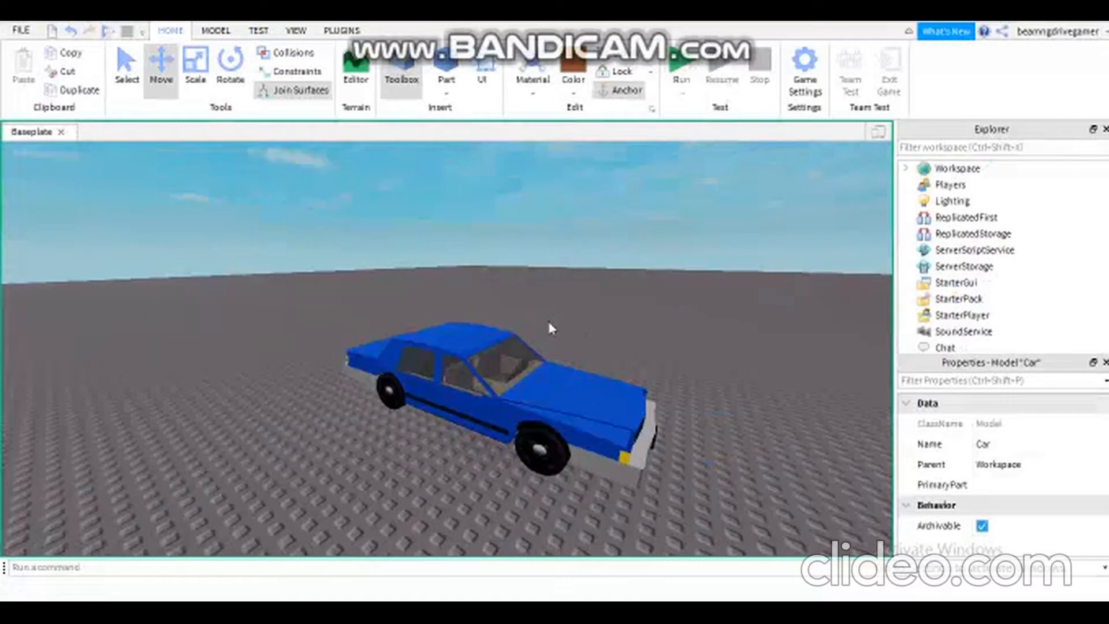
{"action": "left_click", "coordinate": [680, 67]}
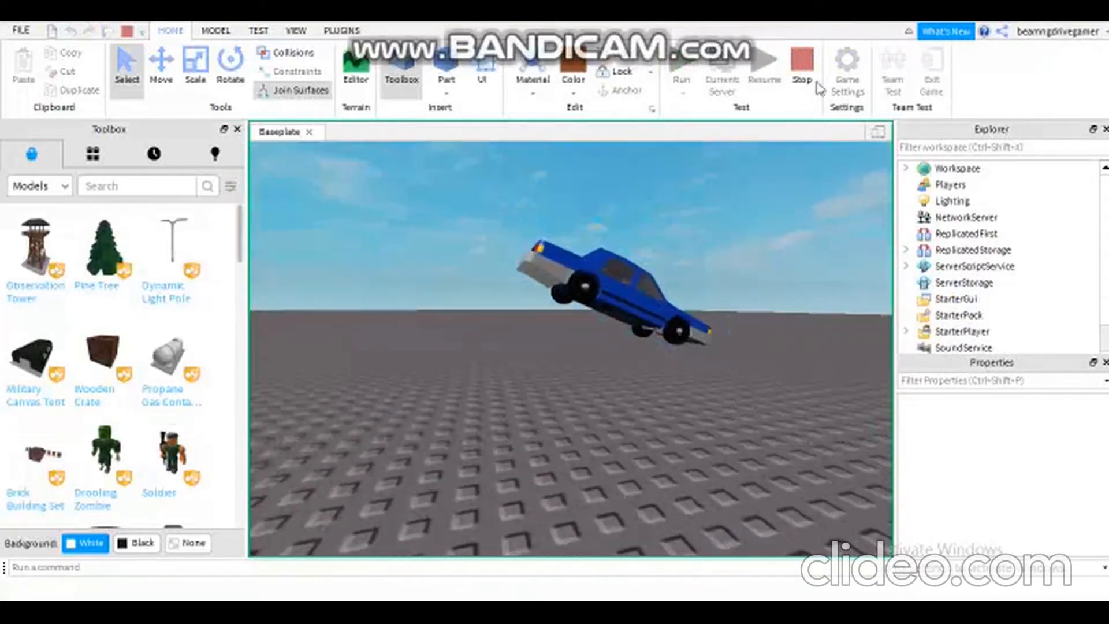
{"action": "left_click", "coordinate": [801, 67]}
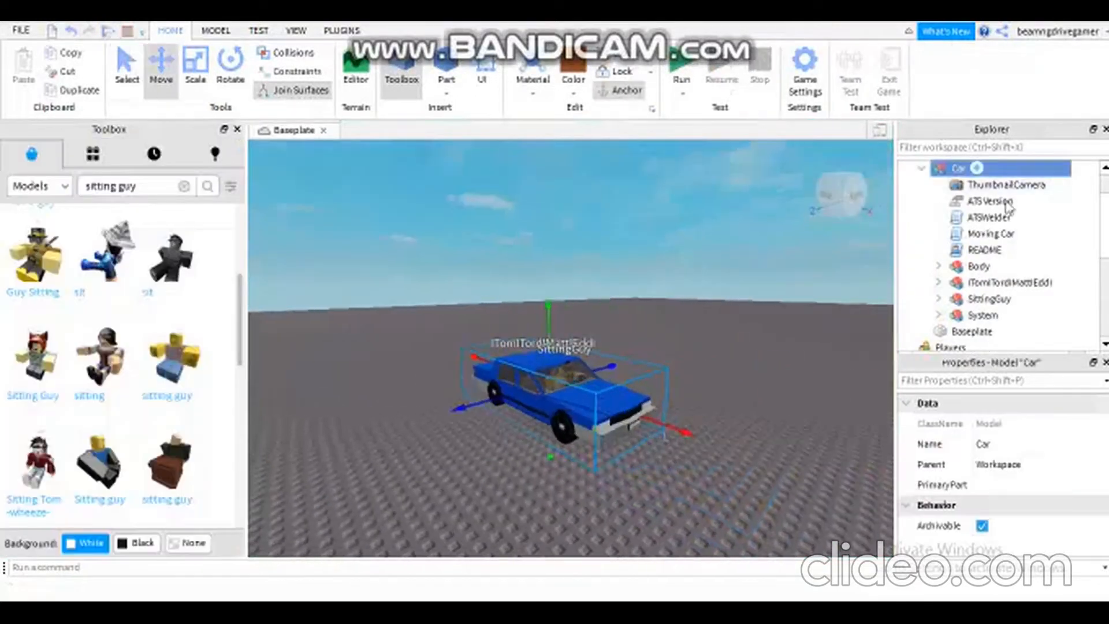
{"action": "double_click", "coordinate": [991, 234]}
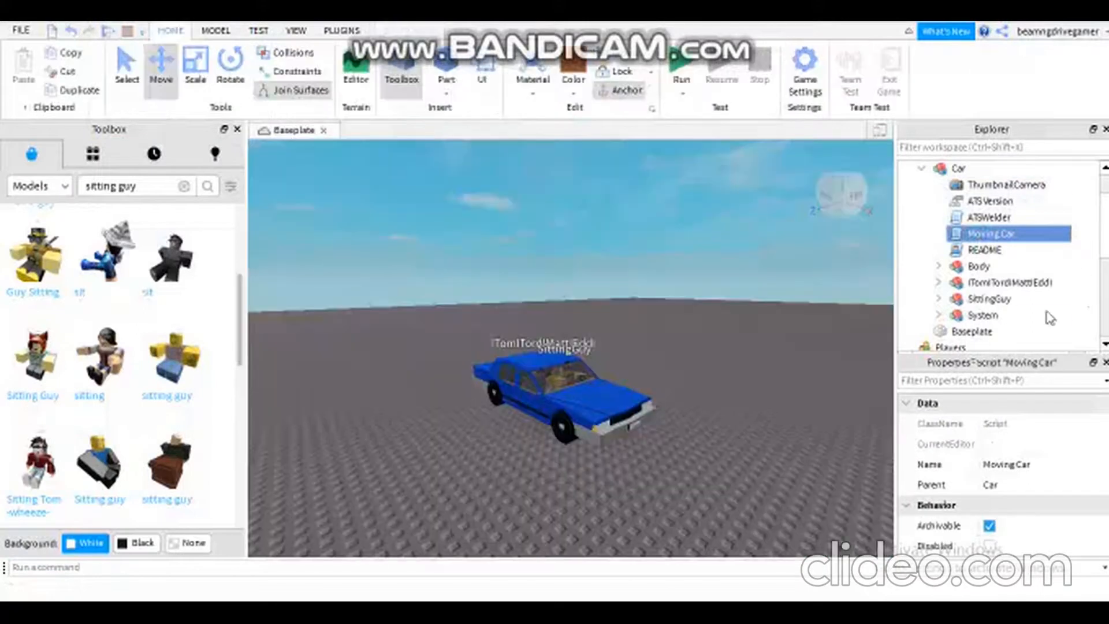
{"action": "left_click", "coordinate": [980, 298]}
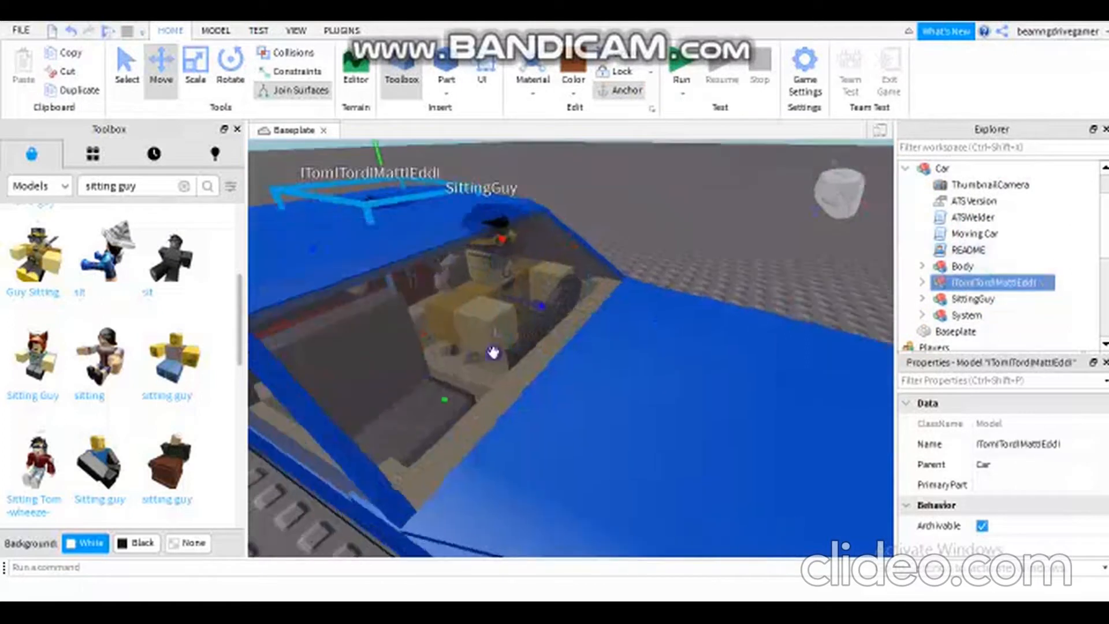
{"action": "left_click", "coordinate": [973, 299]}
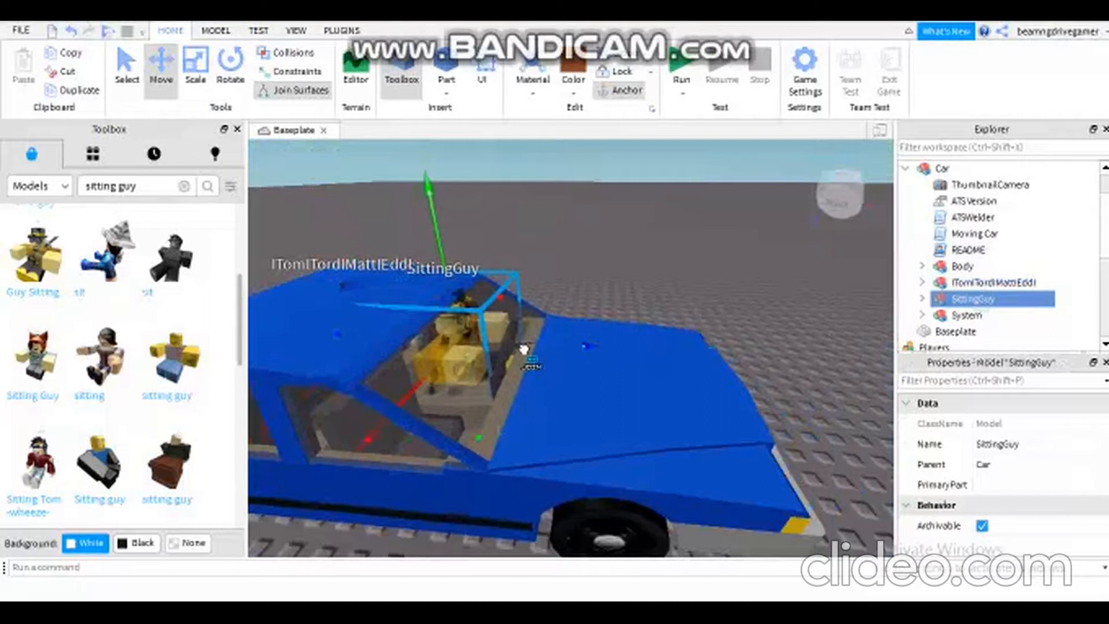
{"action": "left_click", "coordinate": [989, 282]}
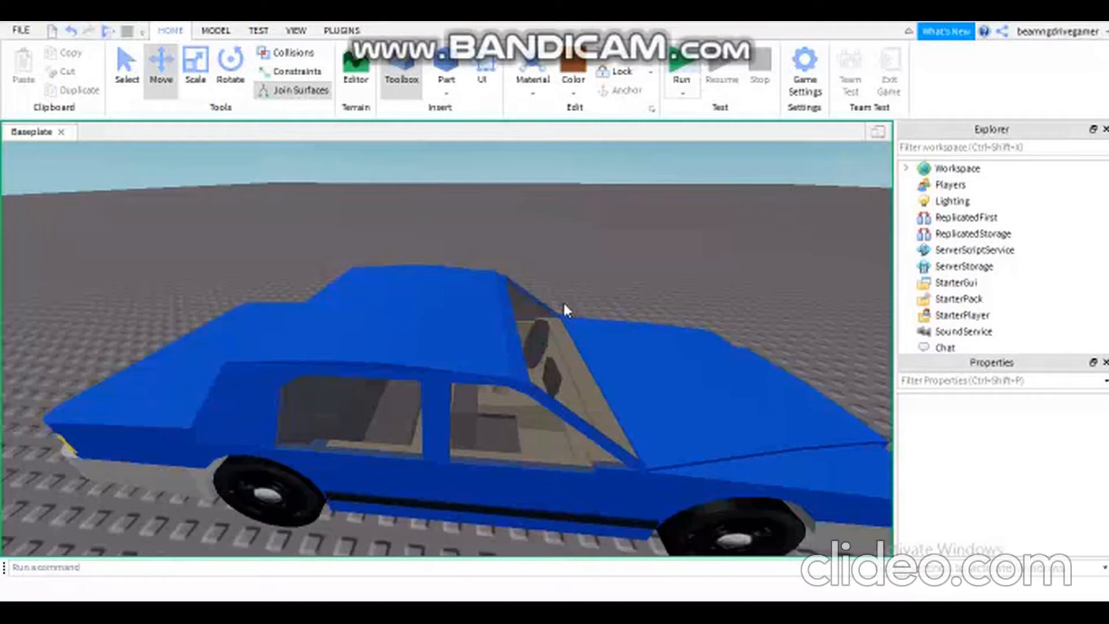
- Delete ITomITordIMattEddI from the Car model and collapse Car in Explorer
{"action": "left_click", "coordinate": [680, 67]}
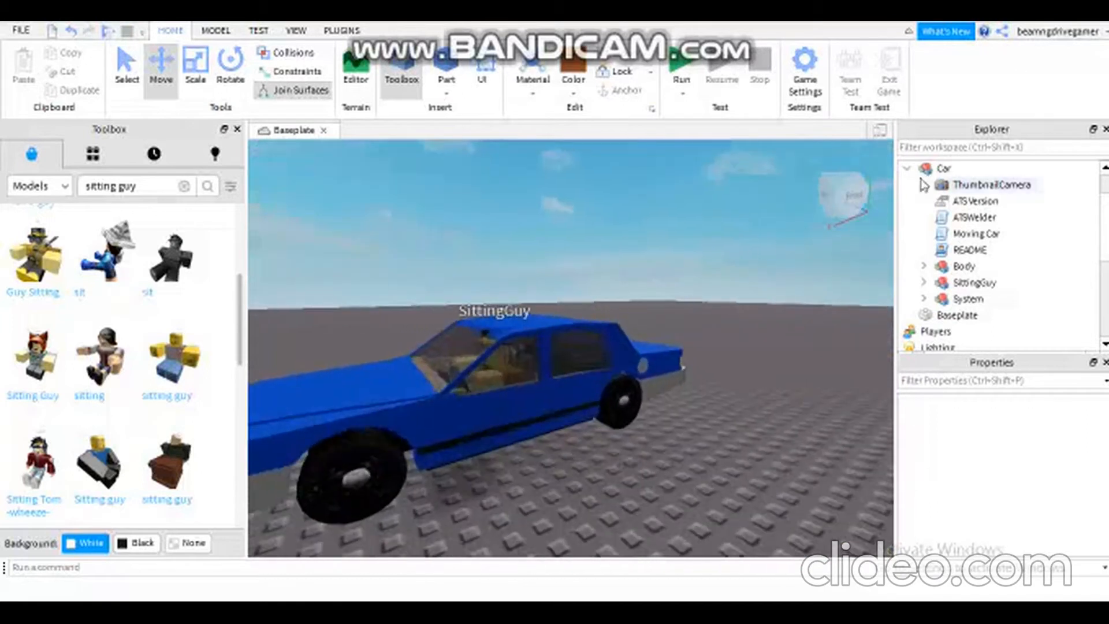
{"action": "left_click", "coordinate": [914, 168]}
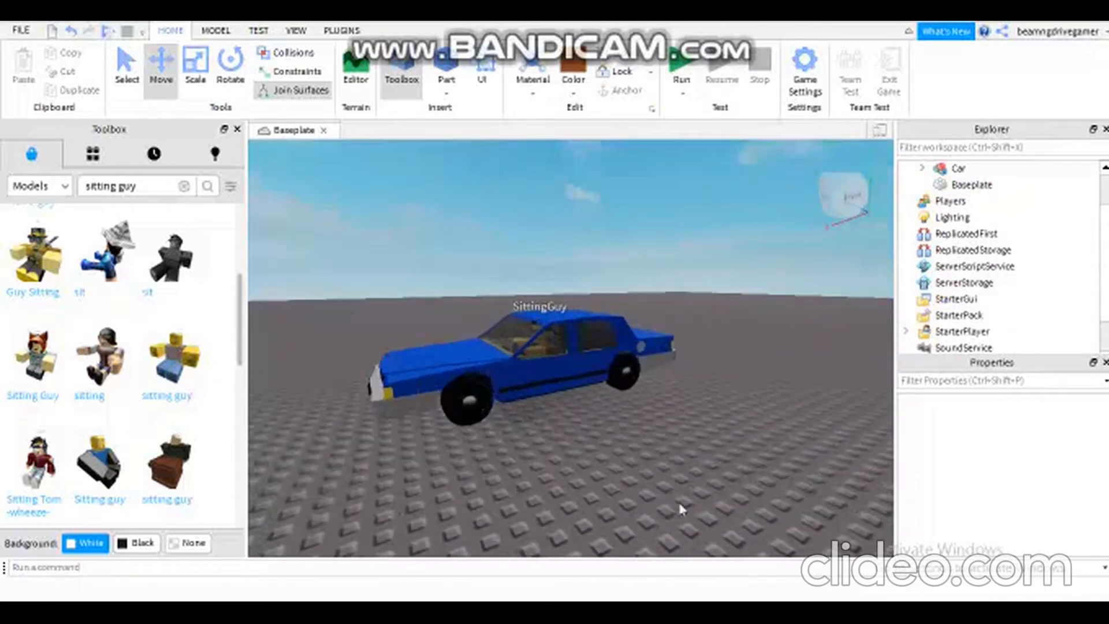
{"action": "mouse_move", "coordinate": [587, 212]}
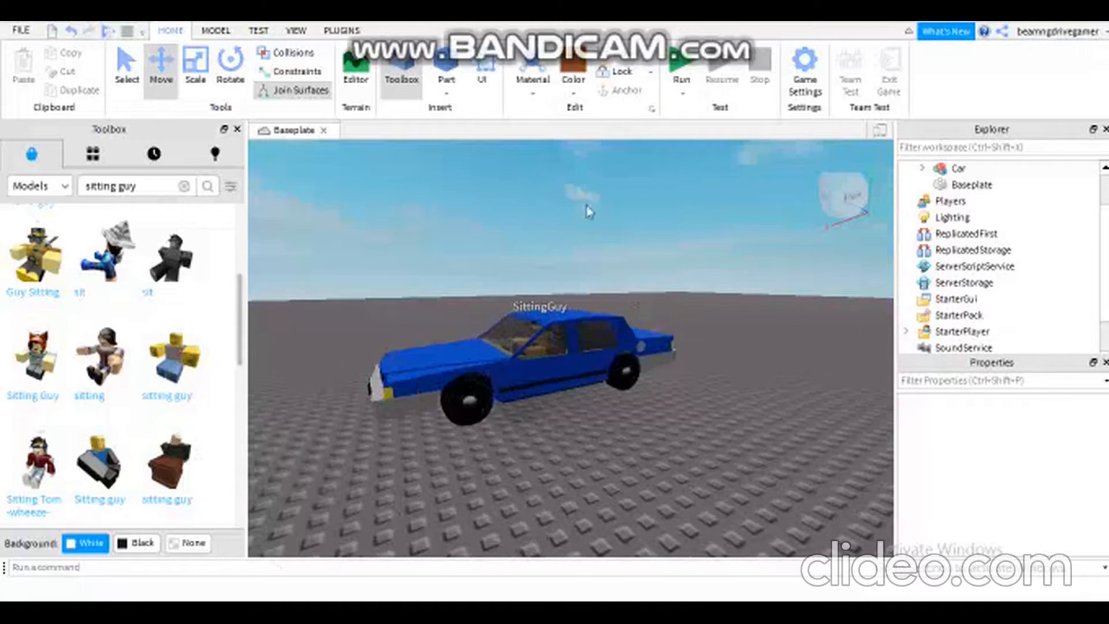
{"action": "mouse_move", "coordinate": [688, 281]}
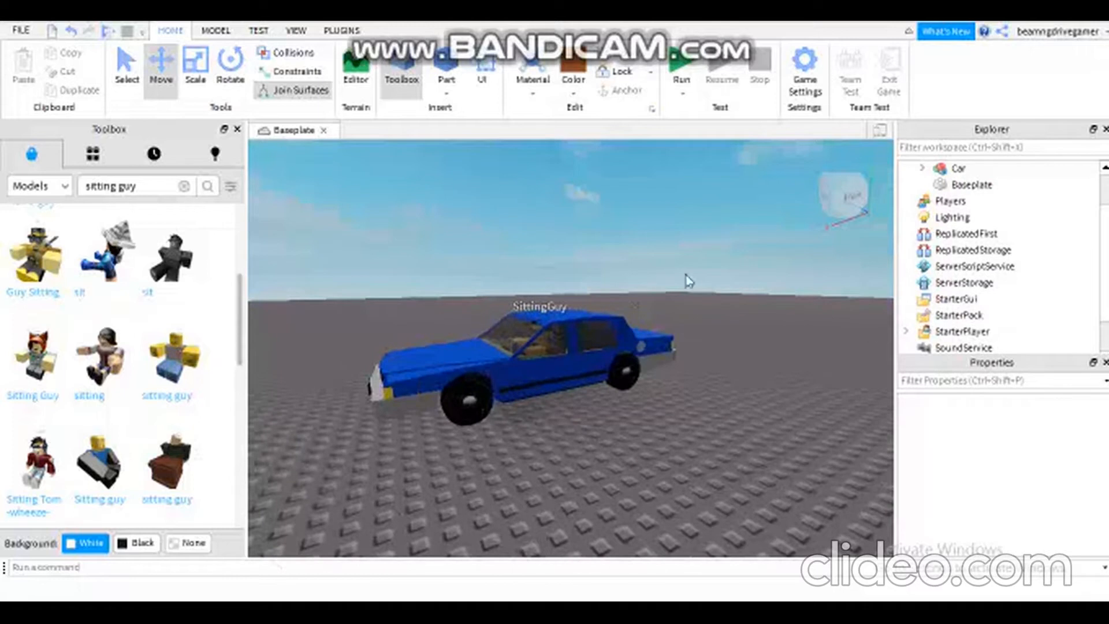
{"action": "mouse_move", "coordinate": [596, 354]}
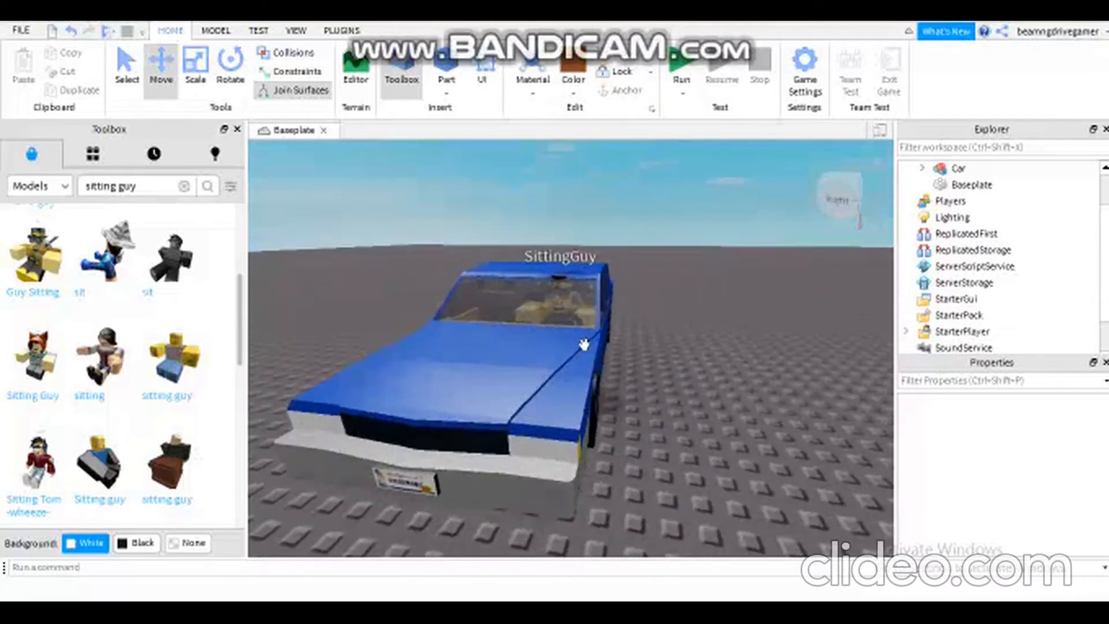
{"action": "left_click", "coordinate": [495, 339]}
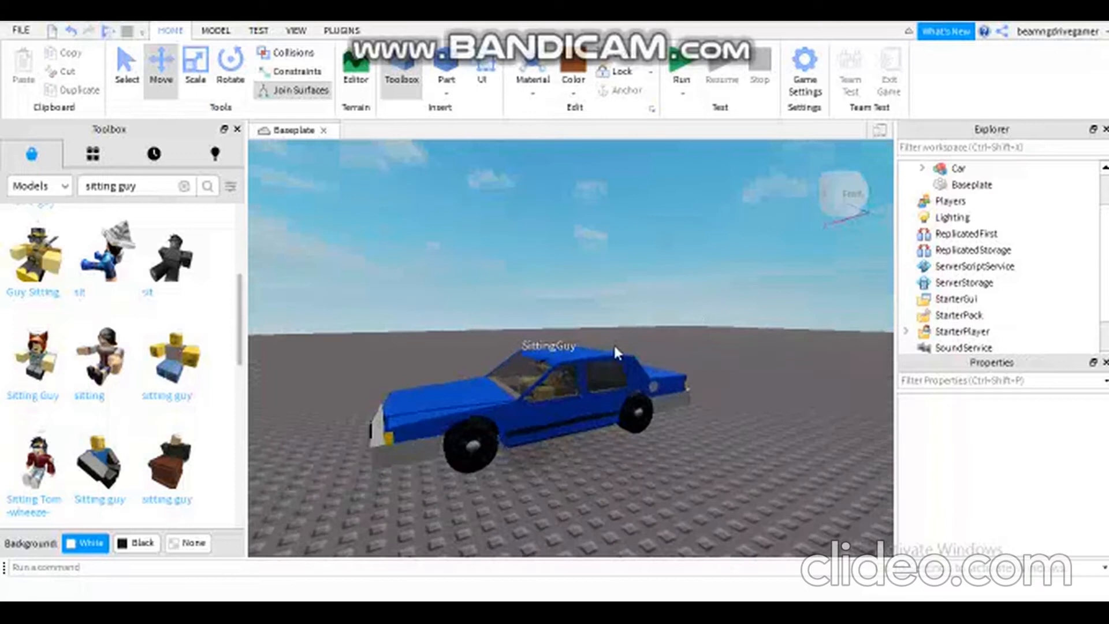
{"action": "mouse_move", "coordinate": [595, 361]}
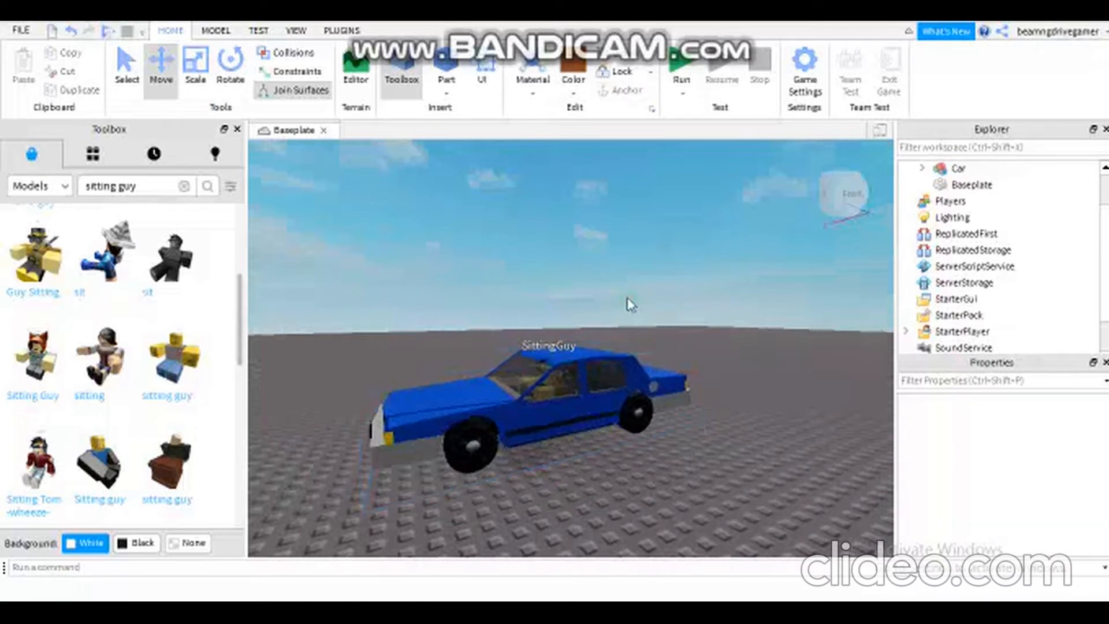
{"action": "left_click", "coordinate": [921, 168]}
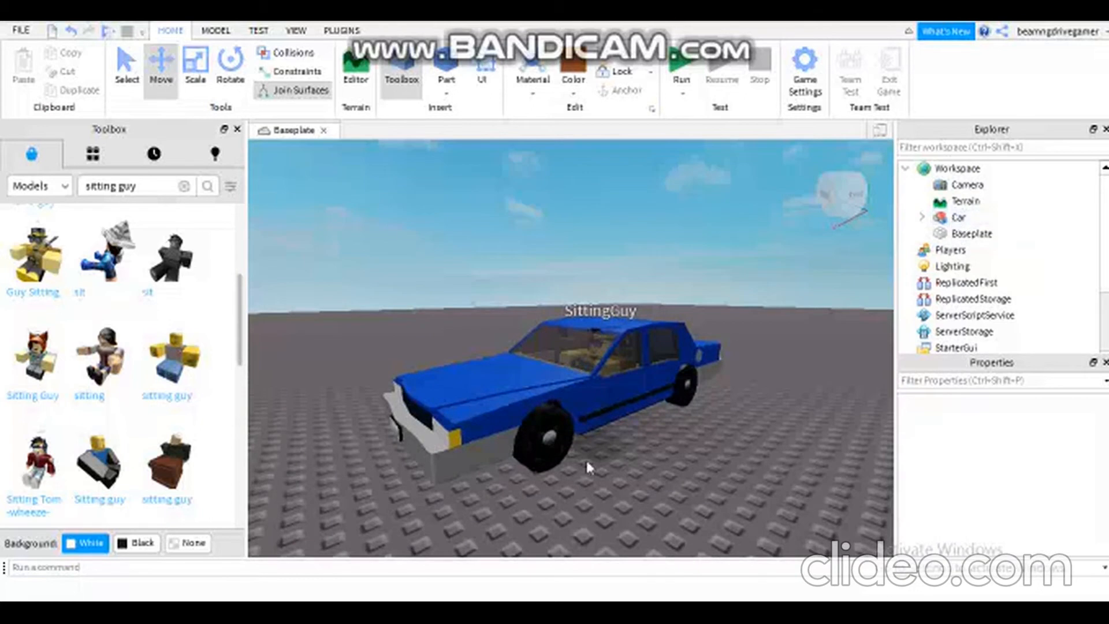
{"action": "mouse_move", "coordinate": [554, 394]}
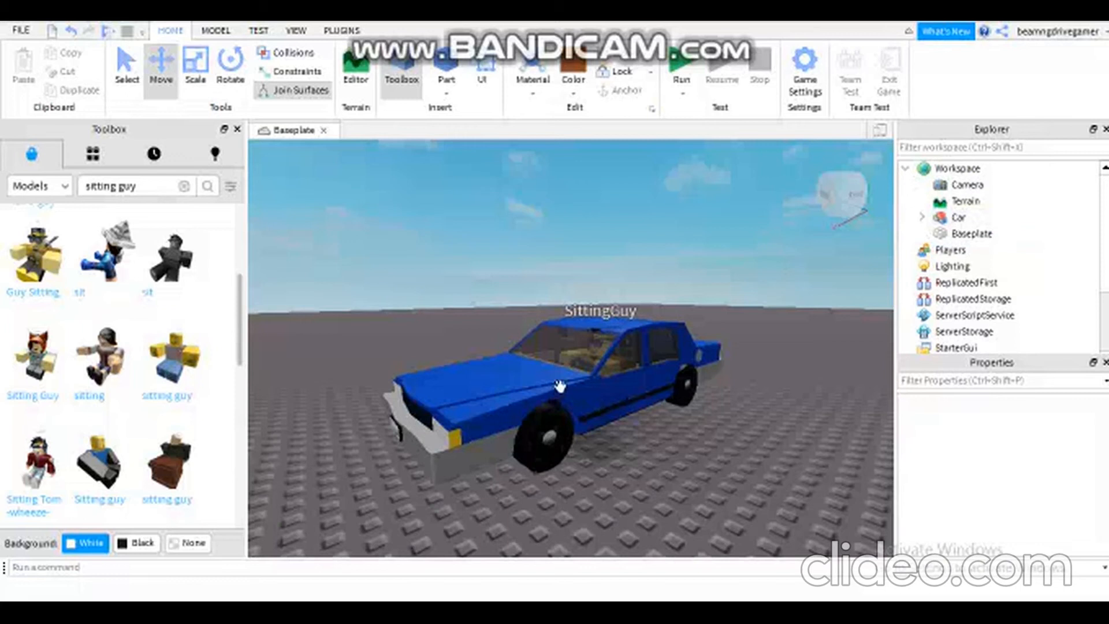
{"action": "mouse_move", "coordinate": [559, 389]}
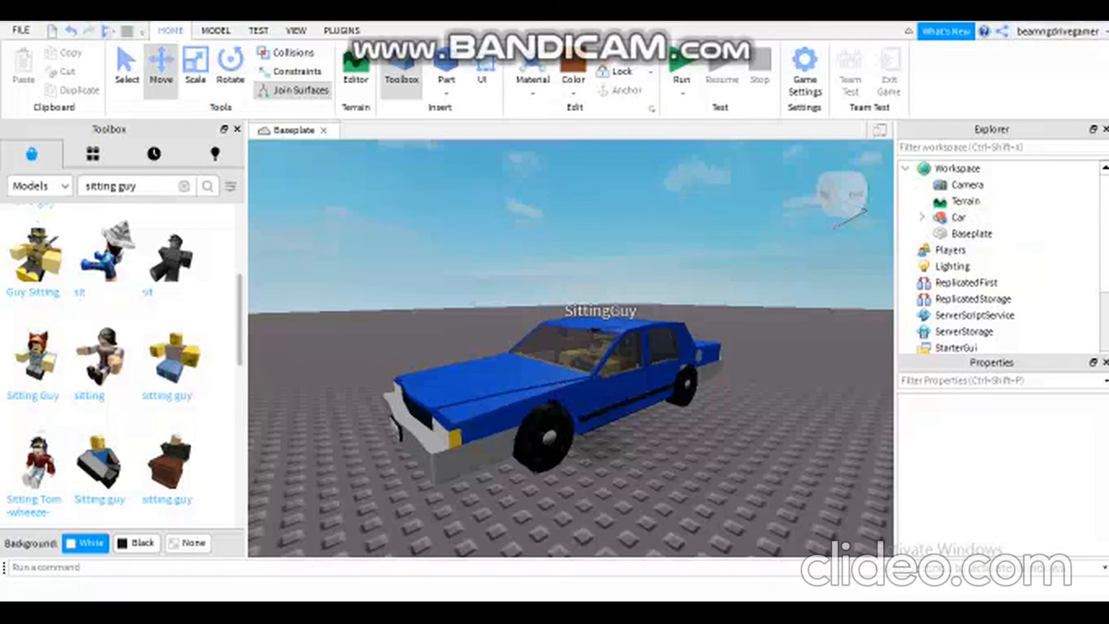